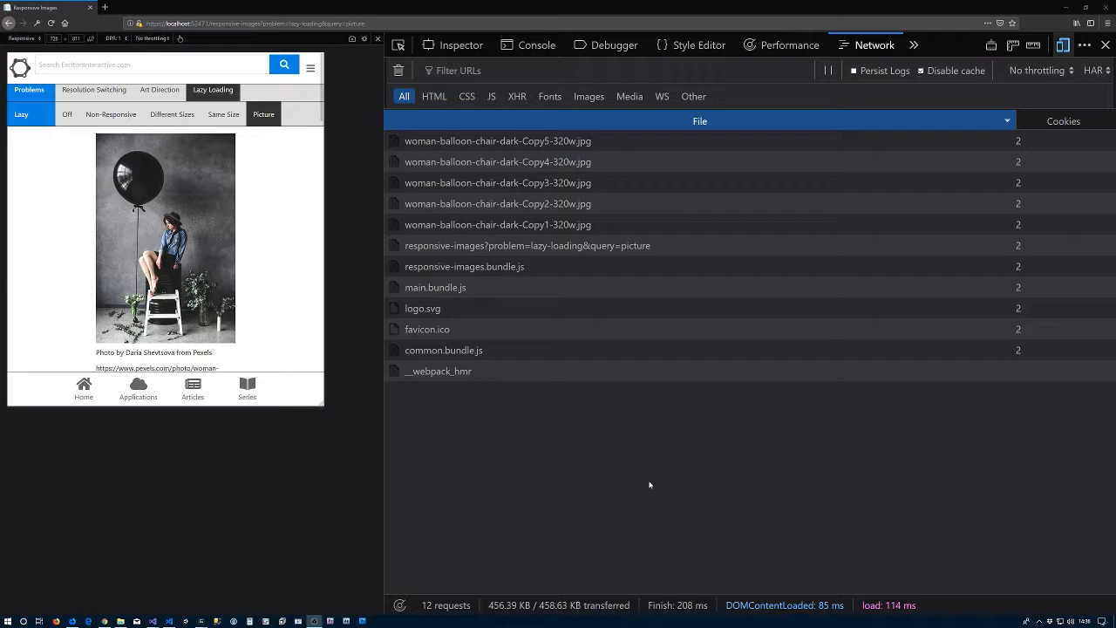
pyautogui.moveTo(560, 485)
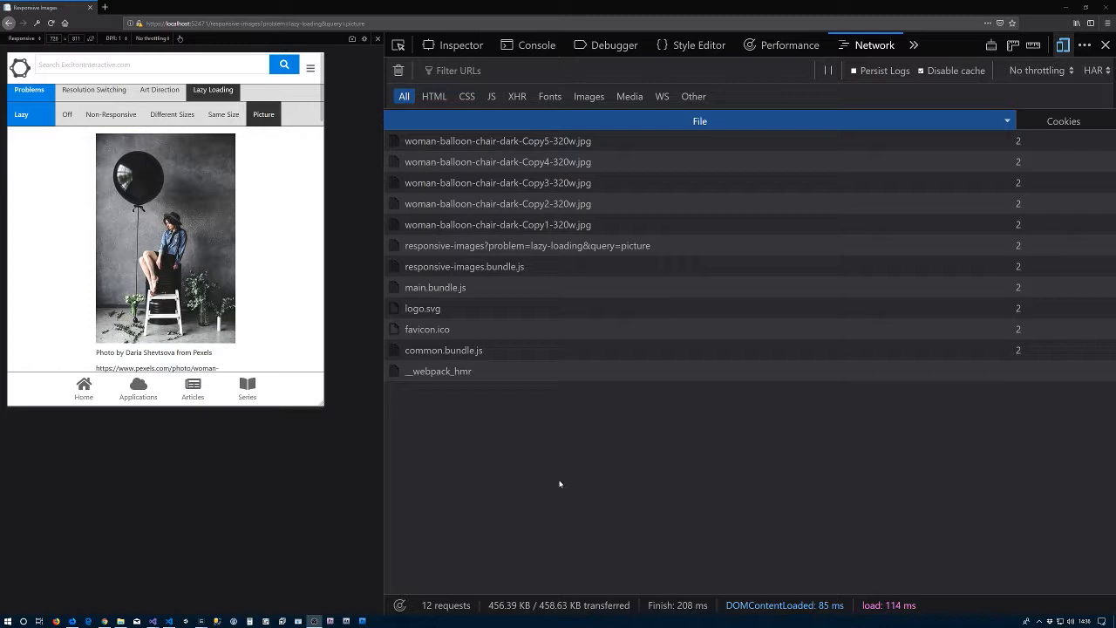
pyautogui.moveTo(324, 480)
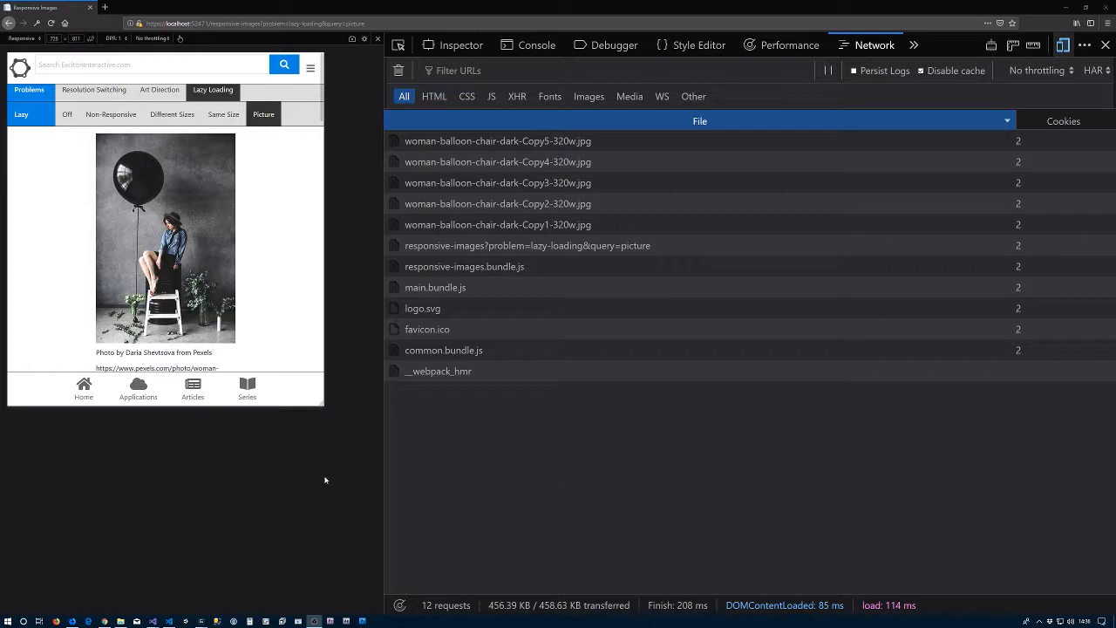
pyautogui.moveTo(450, 468)
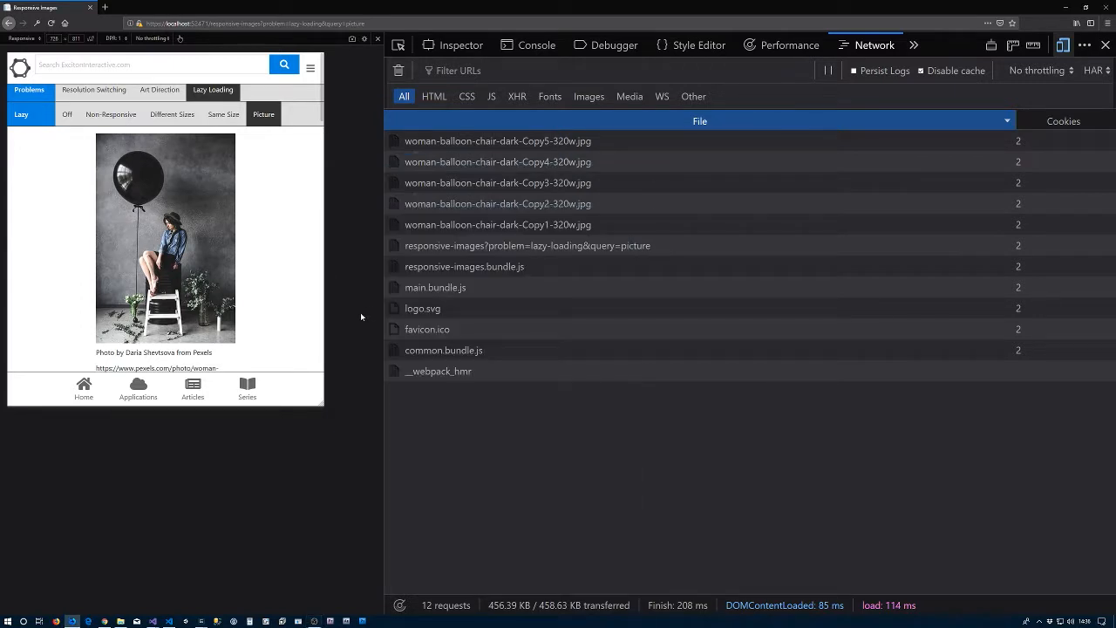
pyautogui.moveTo(359, 276)
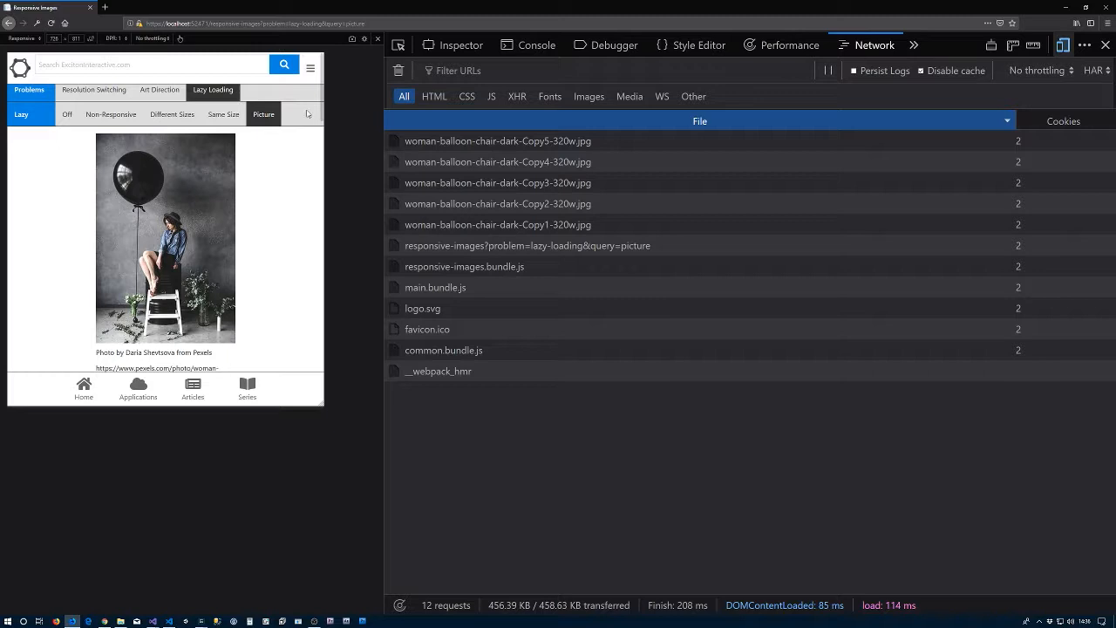
# - Scroll the narrow Picture page to load more 320w balloon images, then drag the viewport wider
pyautogui.scroll(-3)
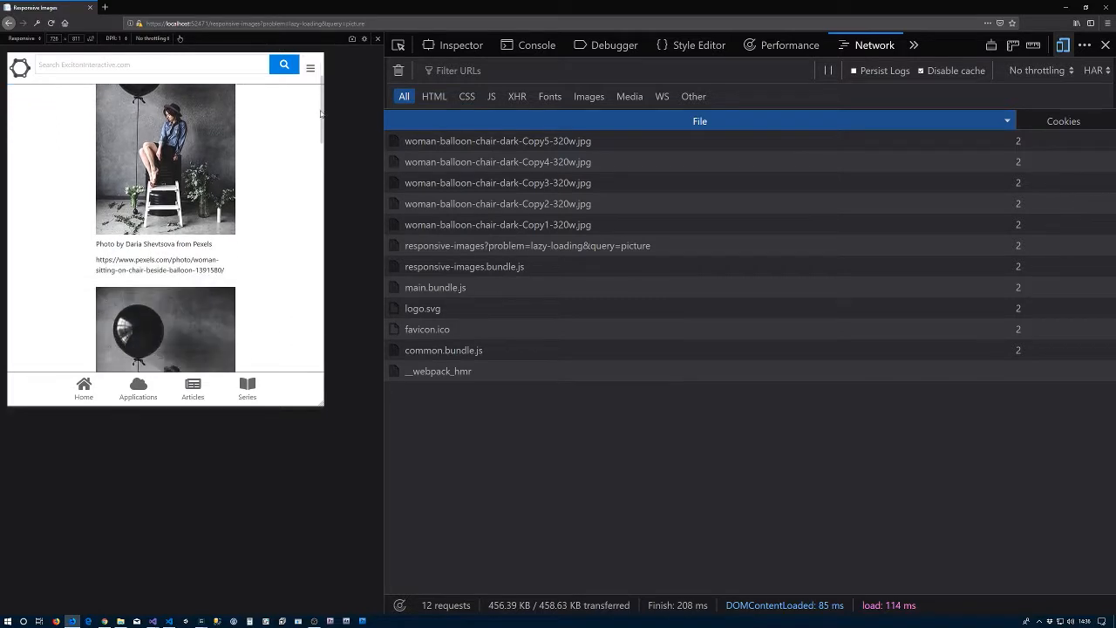
pyautogui.scroll(3)
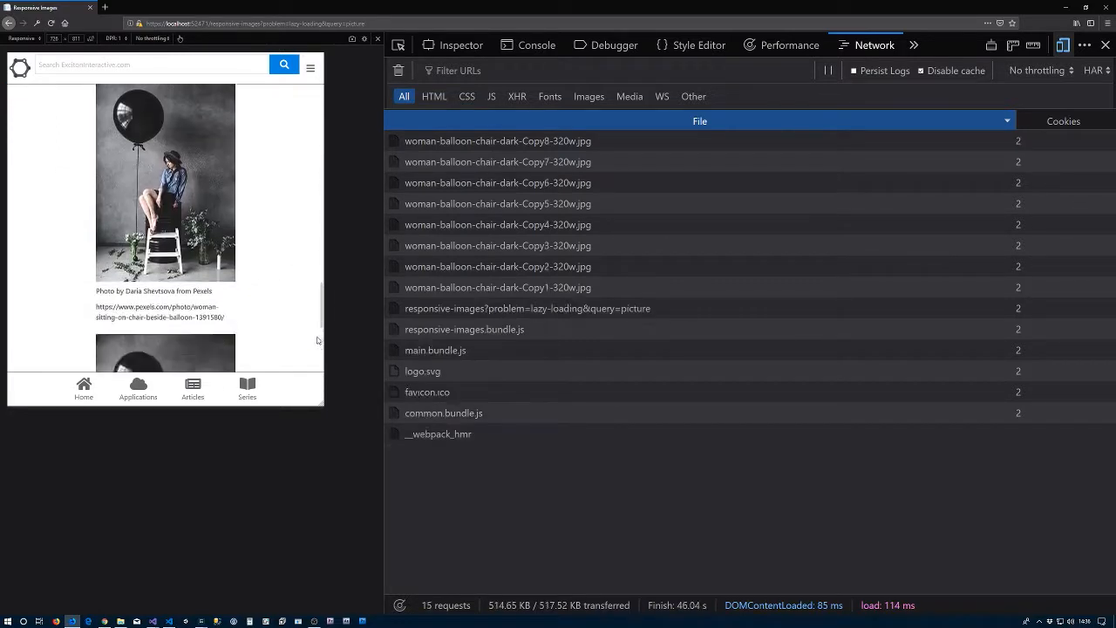
pyautogui.scroll(-3)
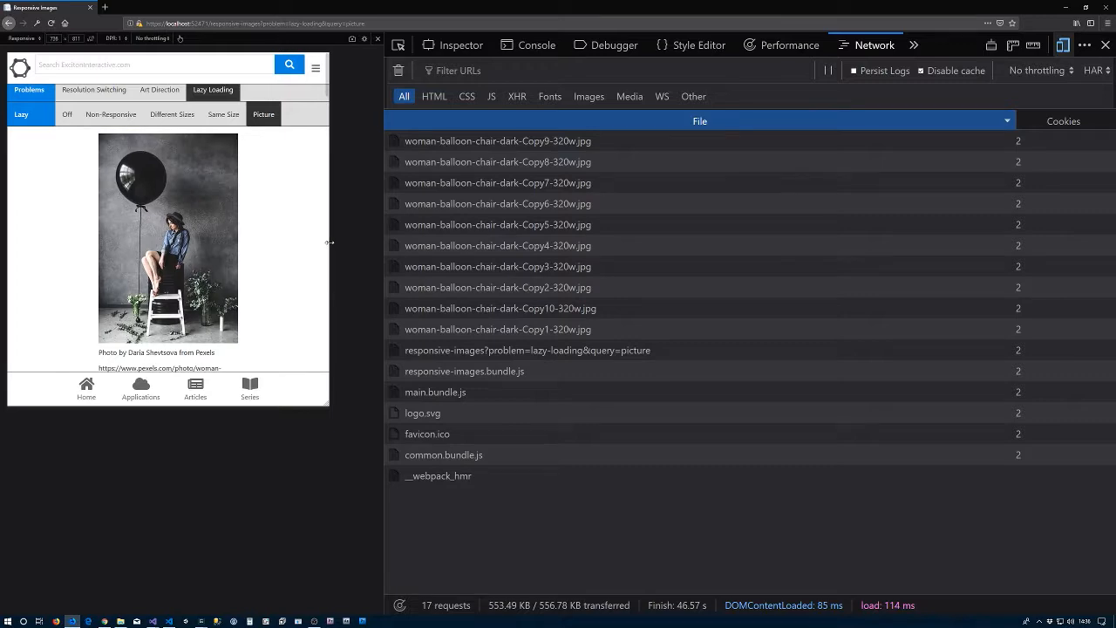
pyautogui.moveTo(328, 242); pyautogui.dragTo(359, 243)
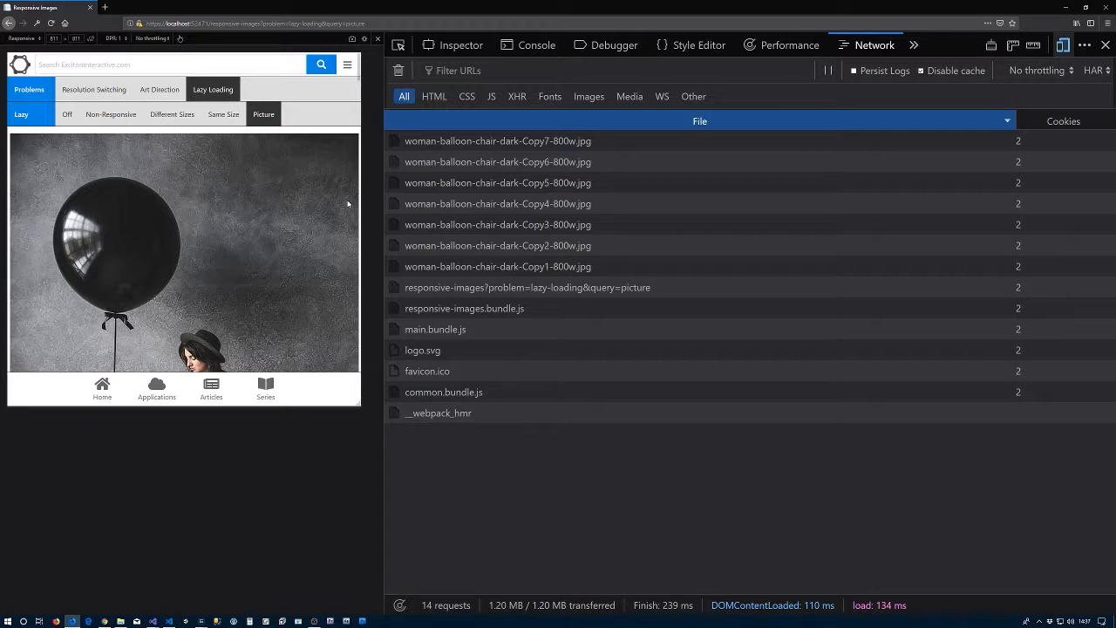
pyautogui.moveTo(341, 167)
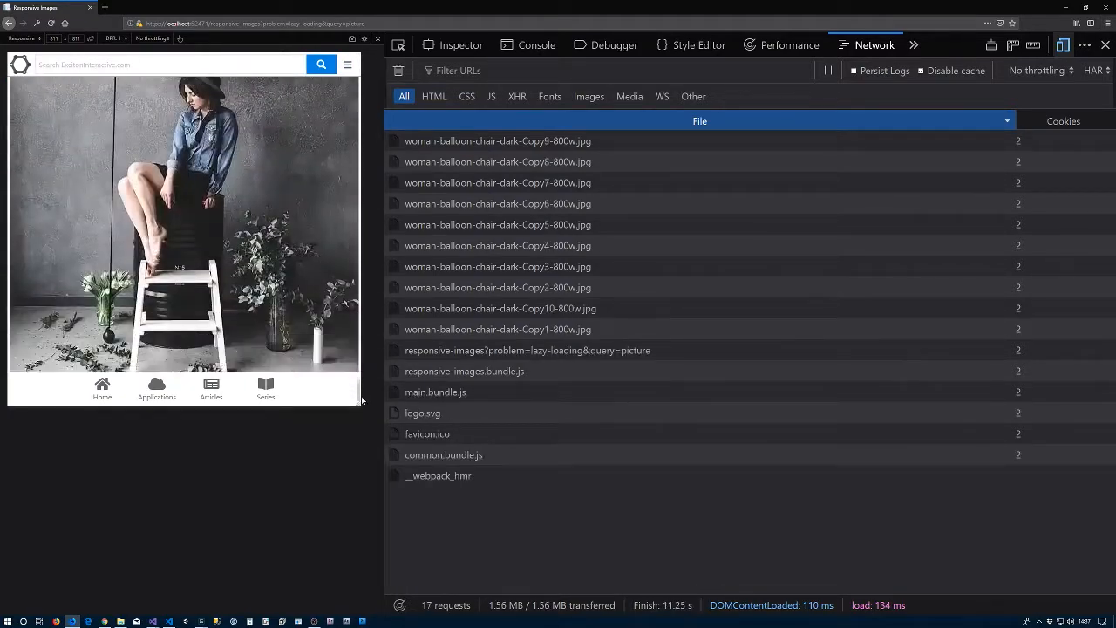
# - Scroll the wider Picture page so the Network panel lists further 800w balloon image requests
pyautogui.click(347, 63)
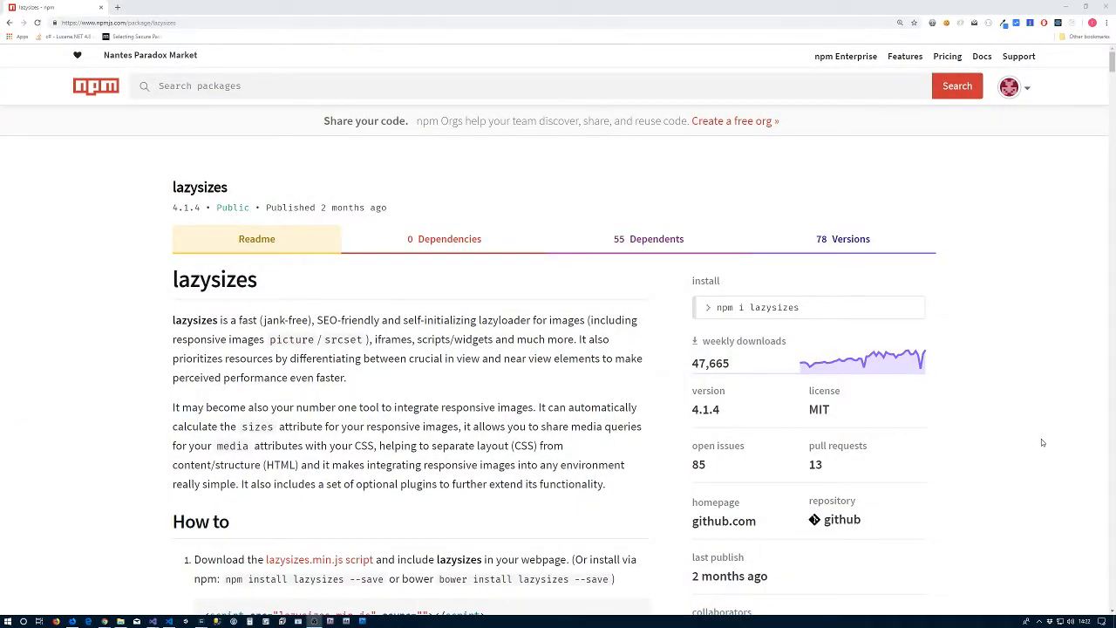
pyautogui.moveTo(211, 310)
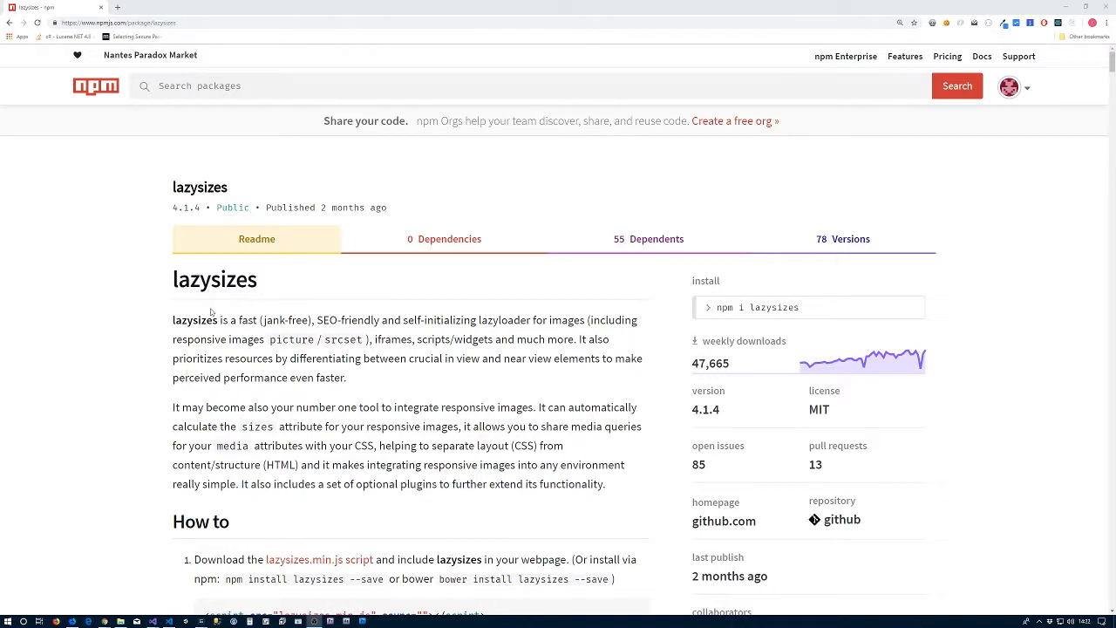
pyautogui.moveTo(188, 309)
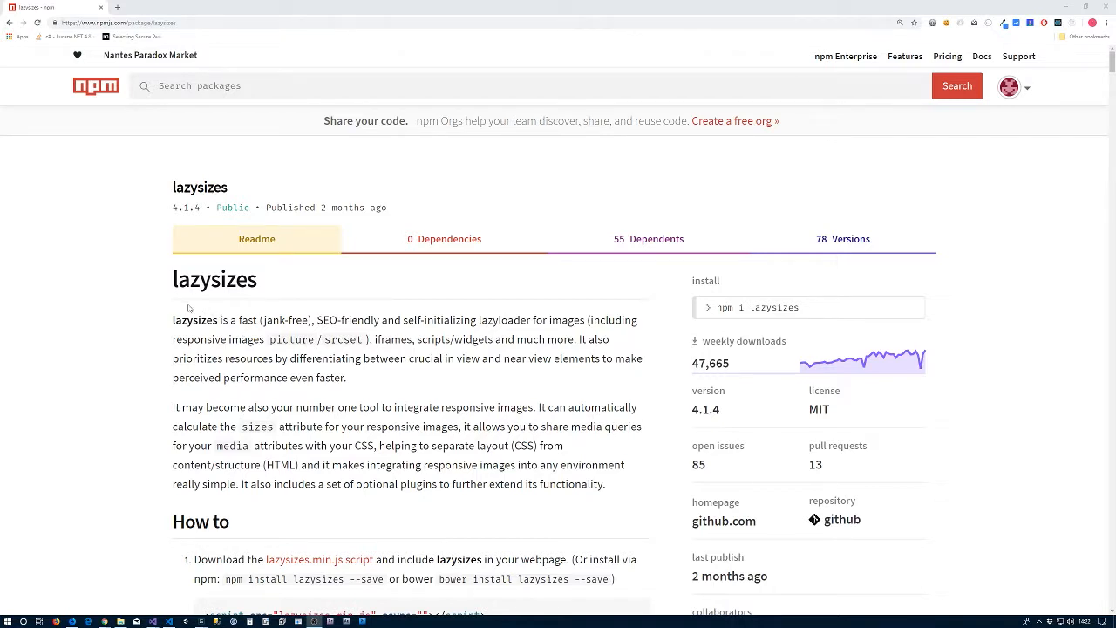
pyautogui.moveTo(173, 287)
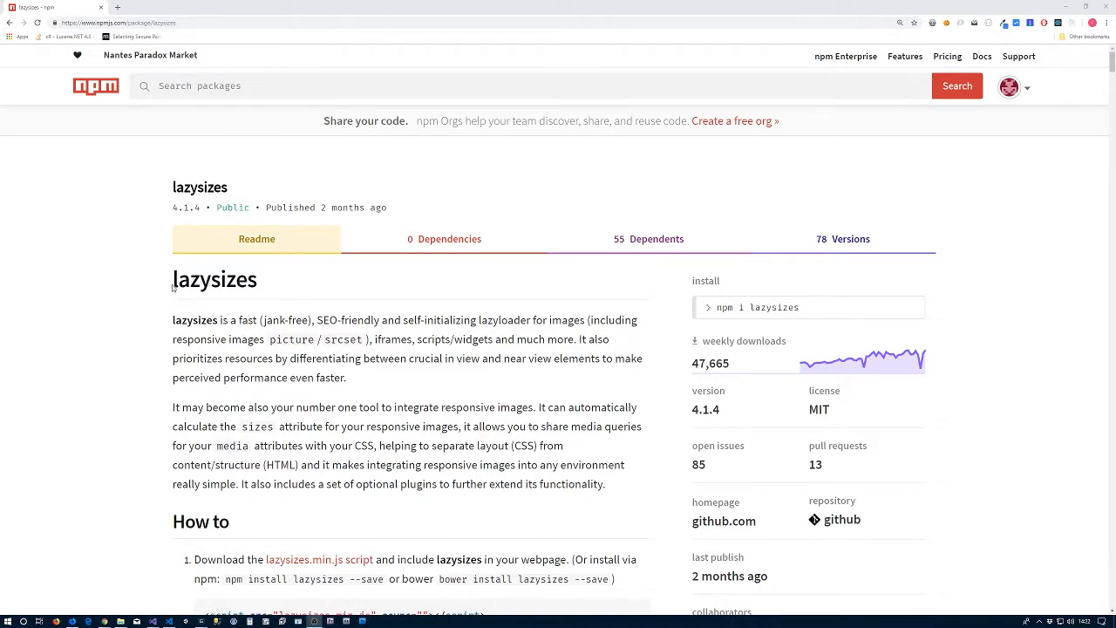
pyautogui.moveTo(157, 297)
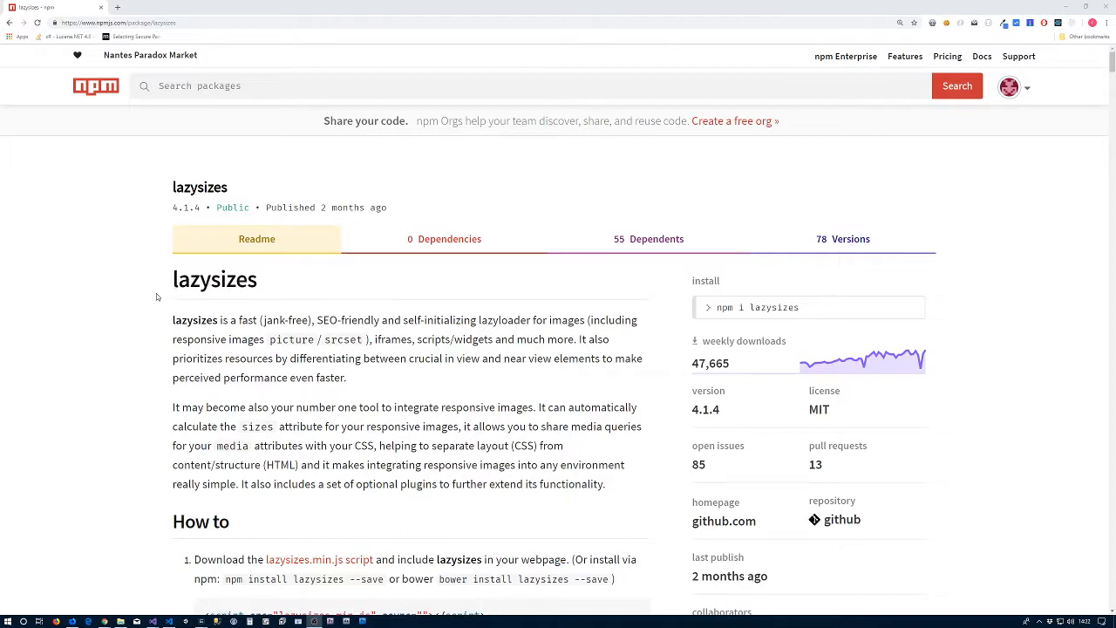
pyautogui.moveTo(157, 297)
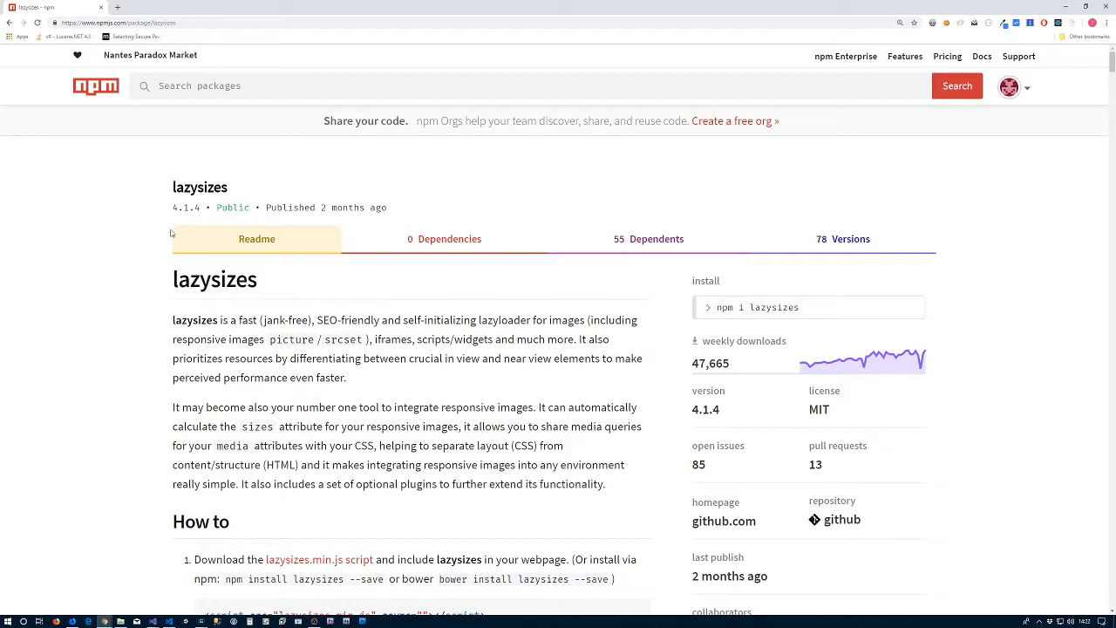
# - View npmjs.com/package/lazysizes with its readme and the npm i lazysizes install command
pyautogui.doubleClick(185, 207)
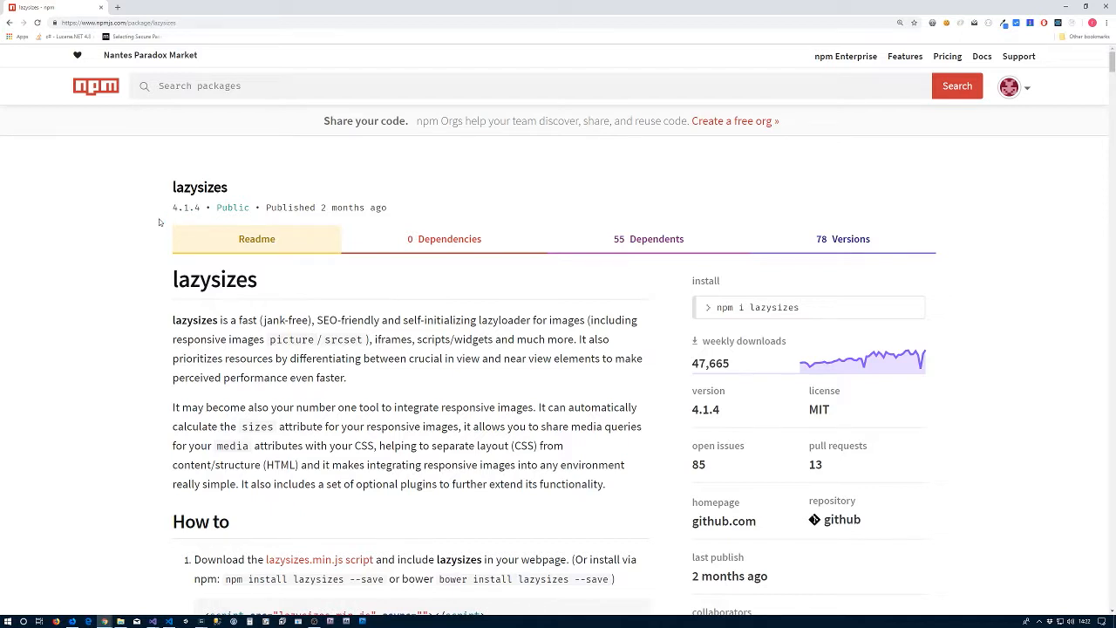
pyautogui.moveTo(673, 303)
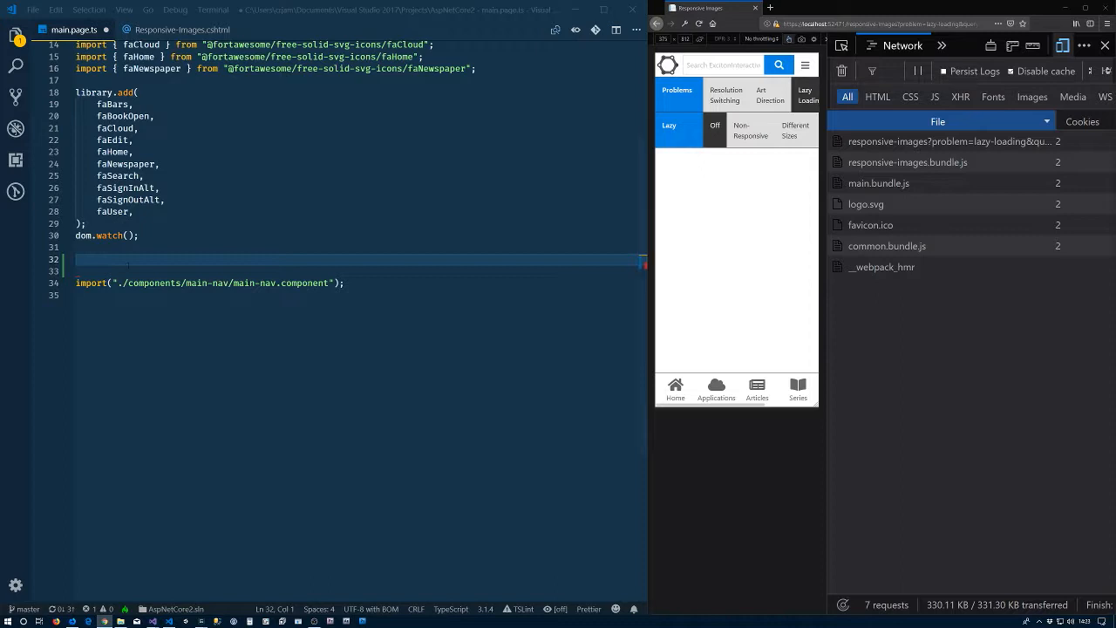
# - Add require("lazysizes"); to main.page.ts and move to Responsive-Images.cshtml
pyautogui.write('require("lazysizes");')
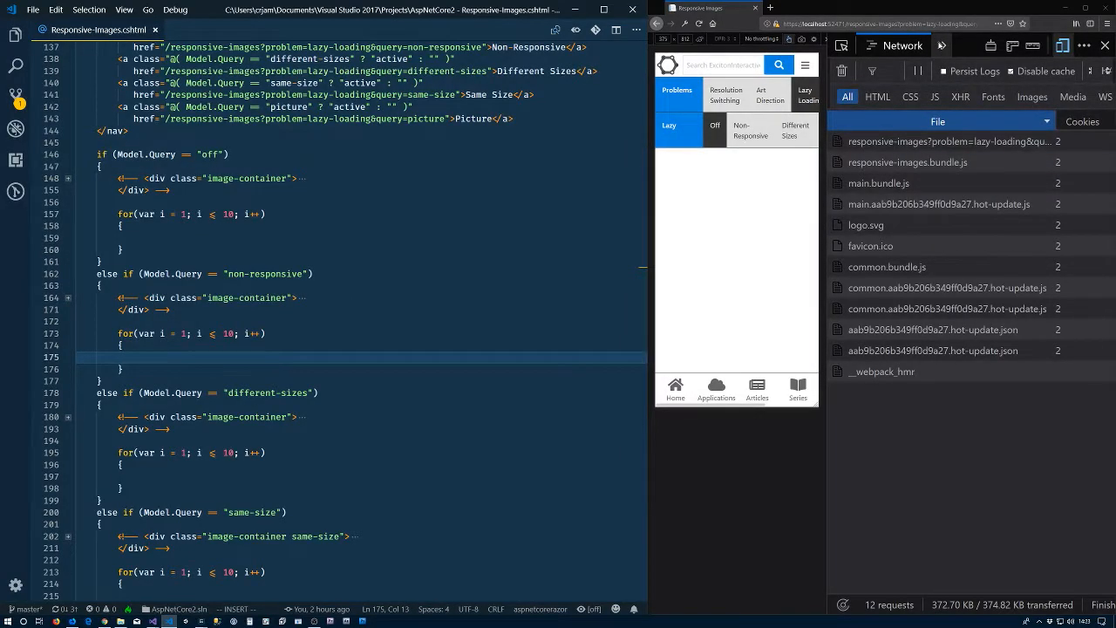
# - Evaluate lazySizes in a cleared Console to confirm the object exists, then return to Network
pyautogui.click(901, 45)
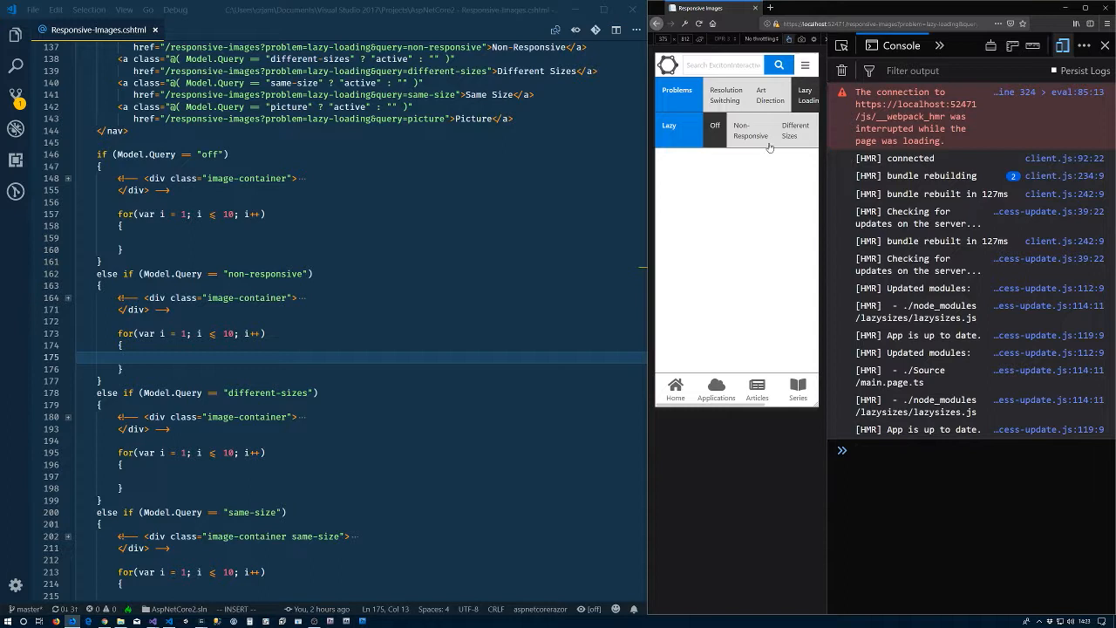
pyautogui.click(680, 24)
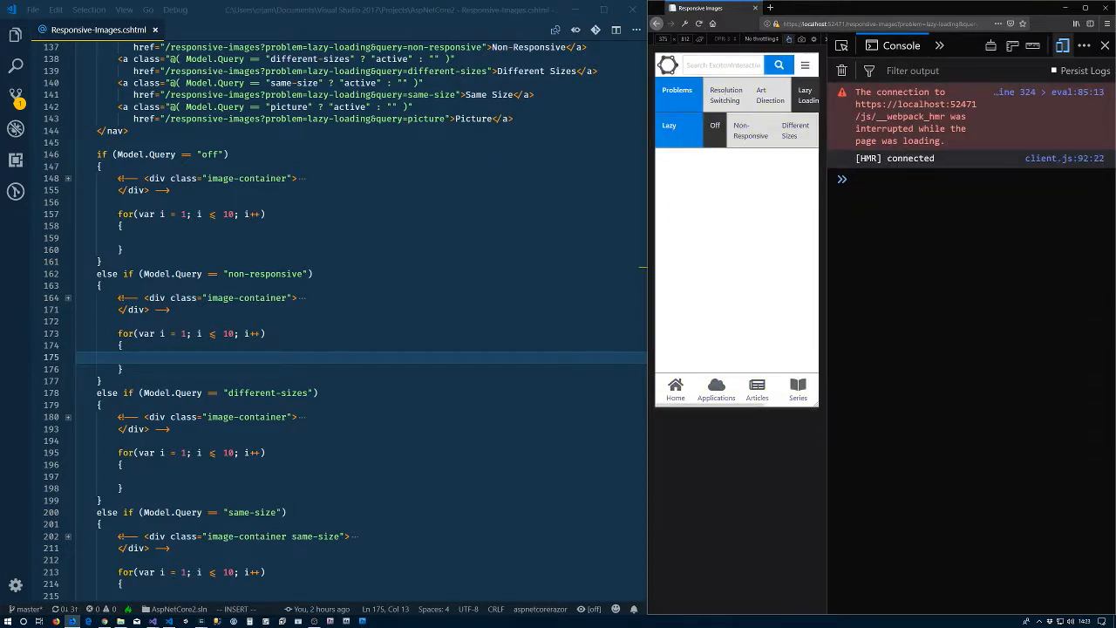
pyautogui.write('lazySizes')
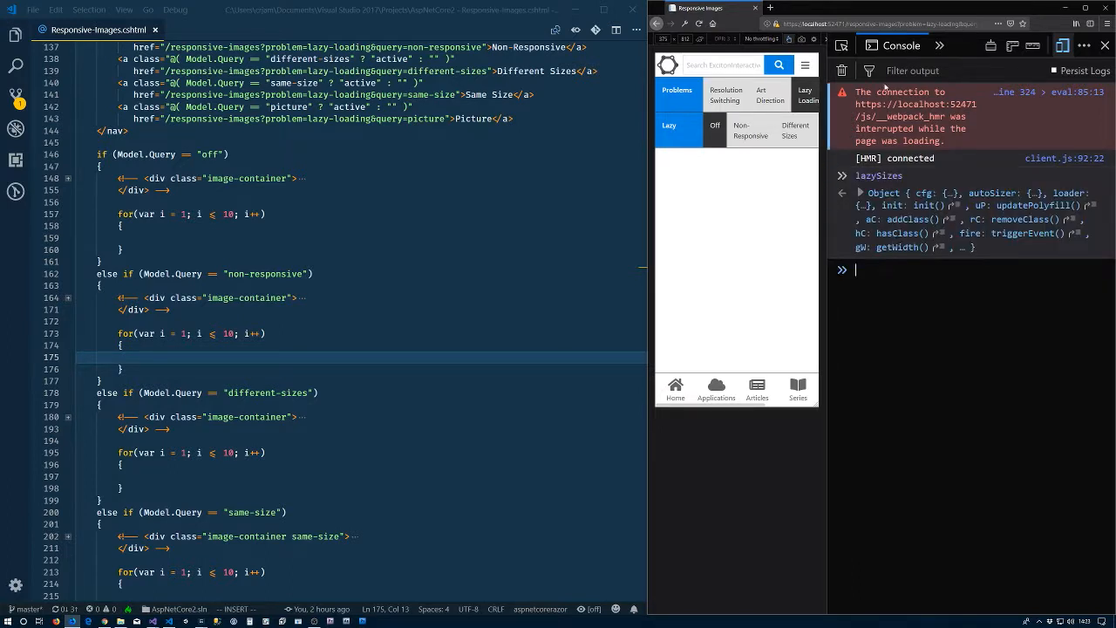
pyautogui.click(939, 45)
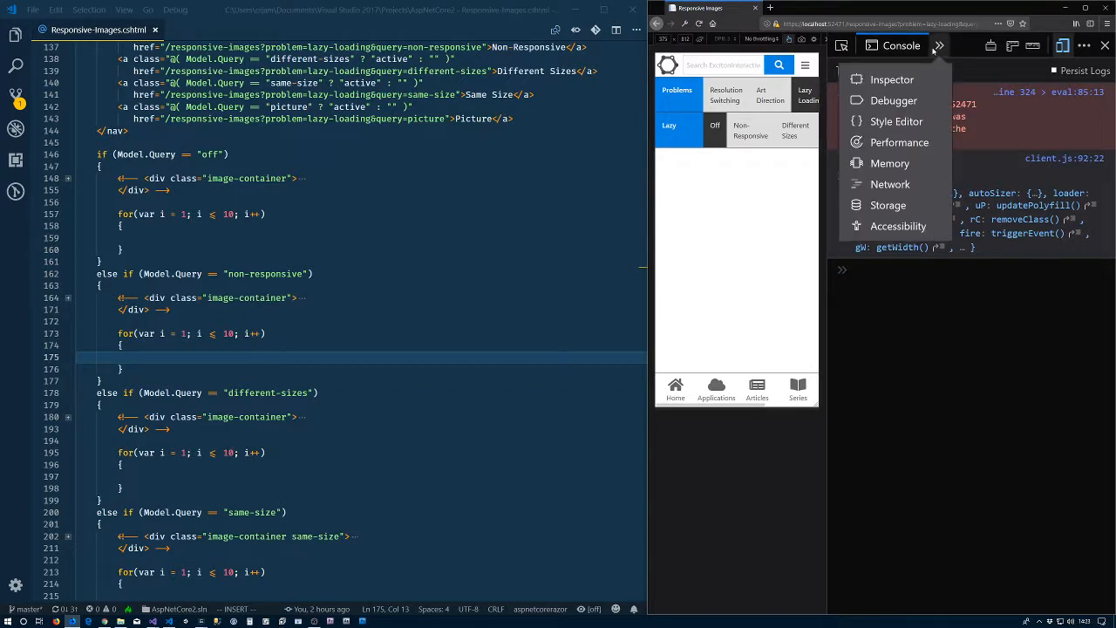
pyautogui.moveTo(890, 185)
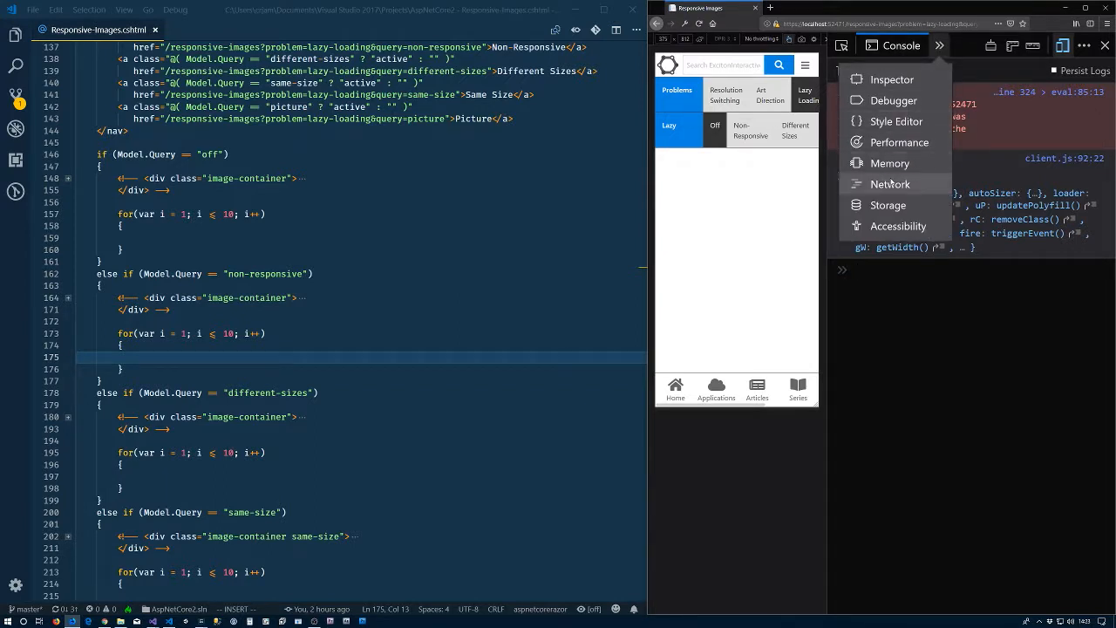
pyautogui.click(890, 184)
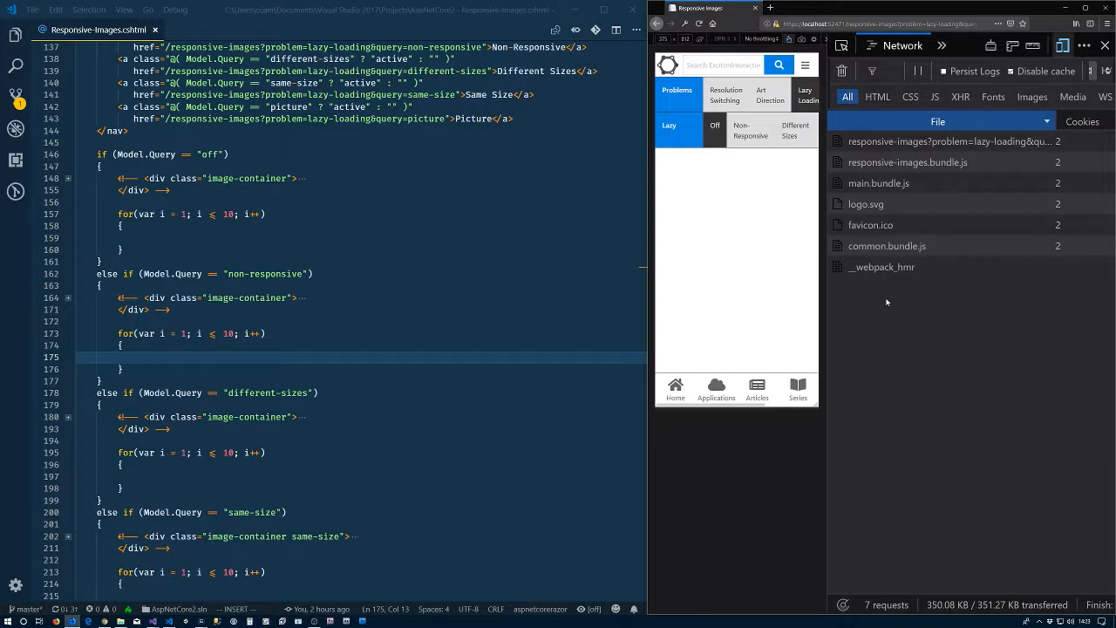
pyautogui.moveTo(656, 311)
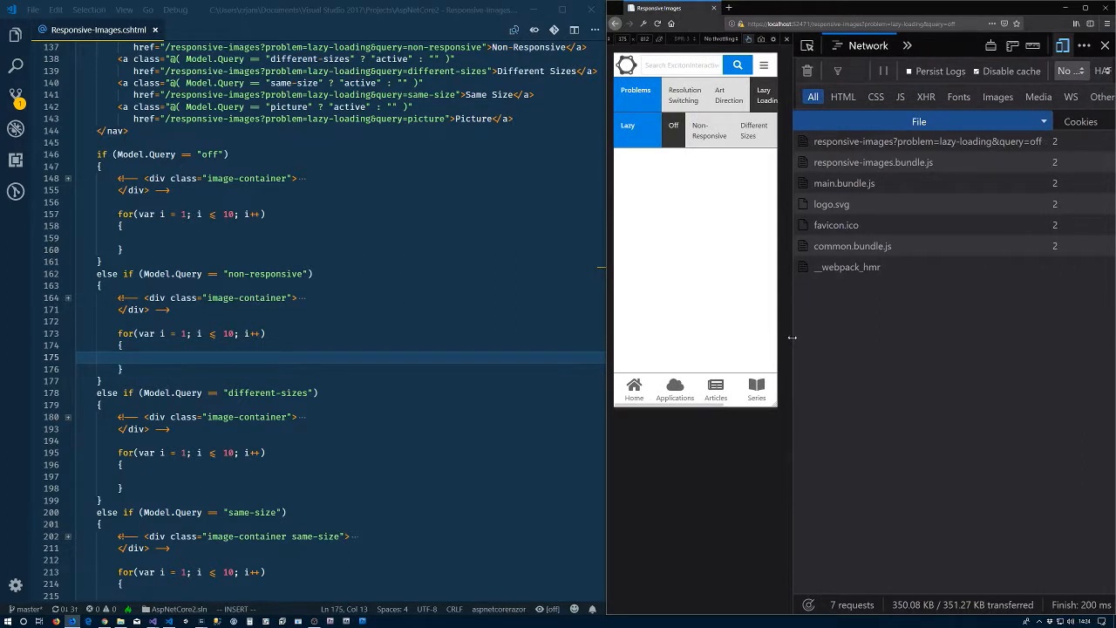
# - Add a div.image-container with the balloon img src using Copy@(i) and a Pexels caption in the off loop
pyautogui.click(201, 237)
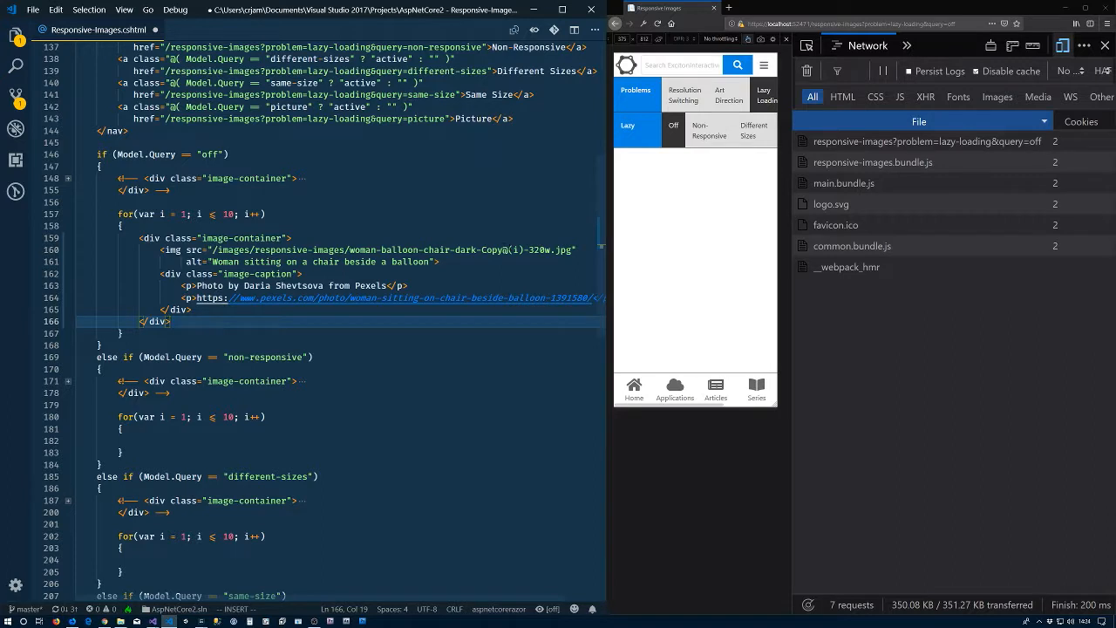
pyautogui.doubleClick(502, 251)
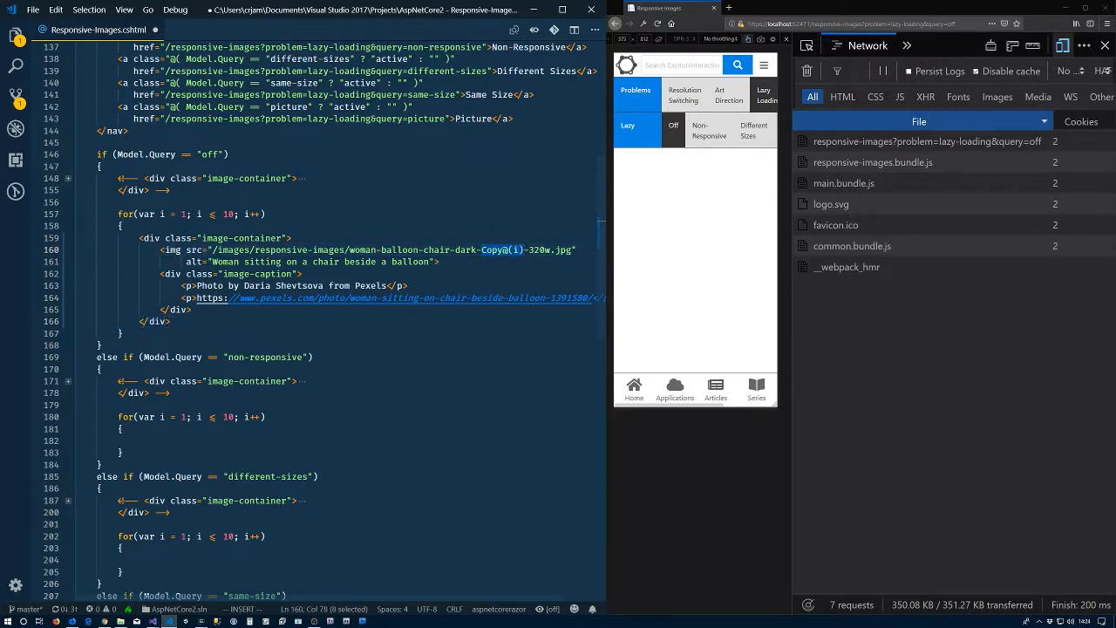
pyautogui.click(122, 225)
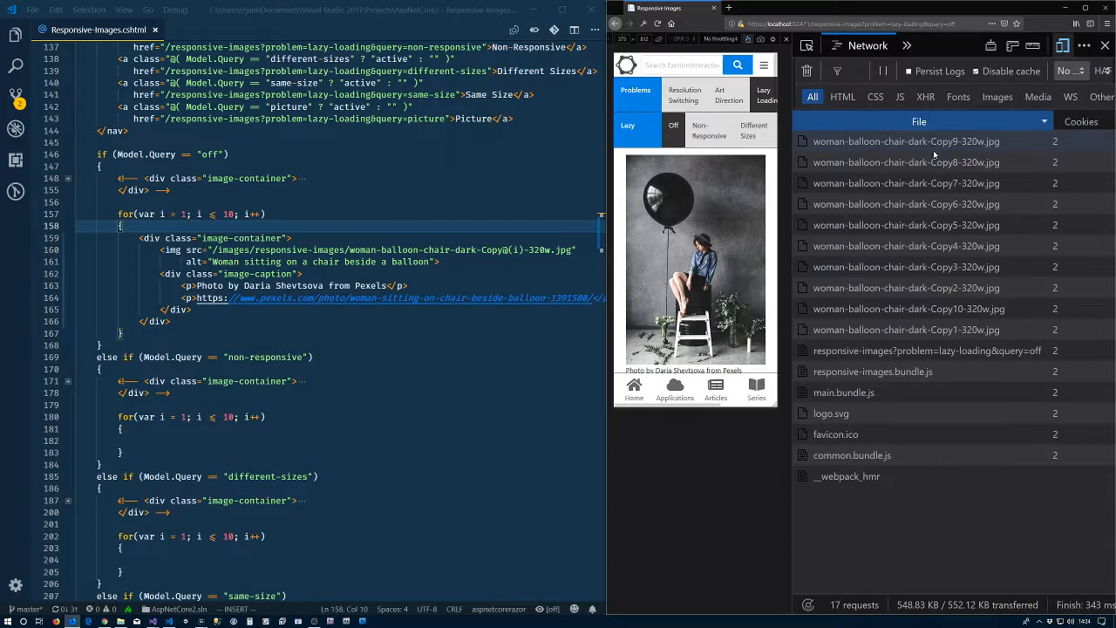
pyautogui.moveTo(929, 530)
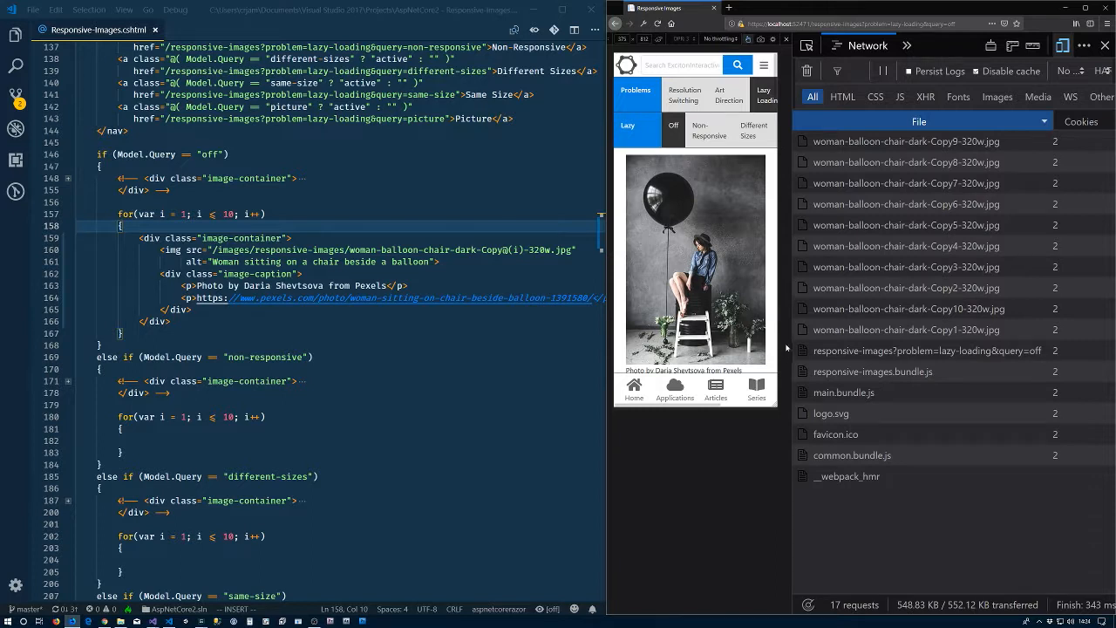
pyautogui.scroll(-3)
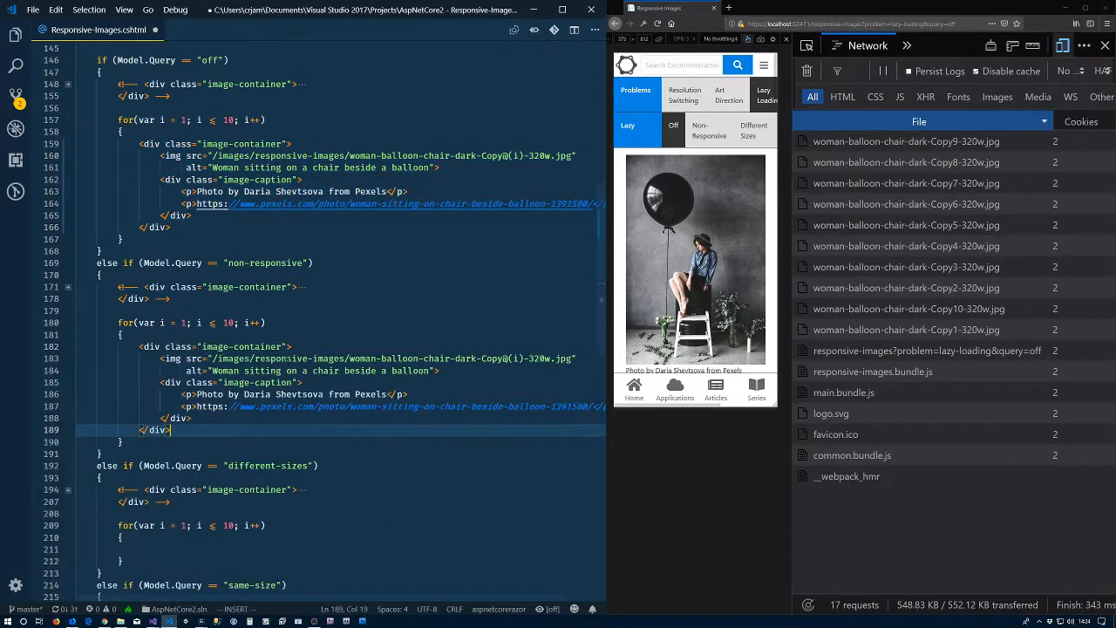
# - Paste the image block into the non-responsive loop and begin class="lazyload" on its img
pyautogui.scroll(-3)
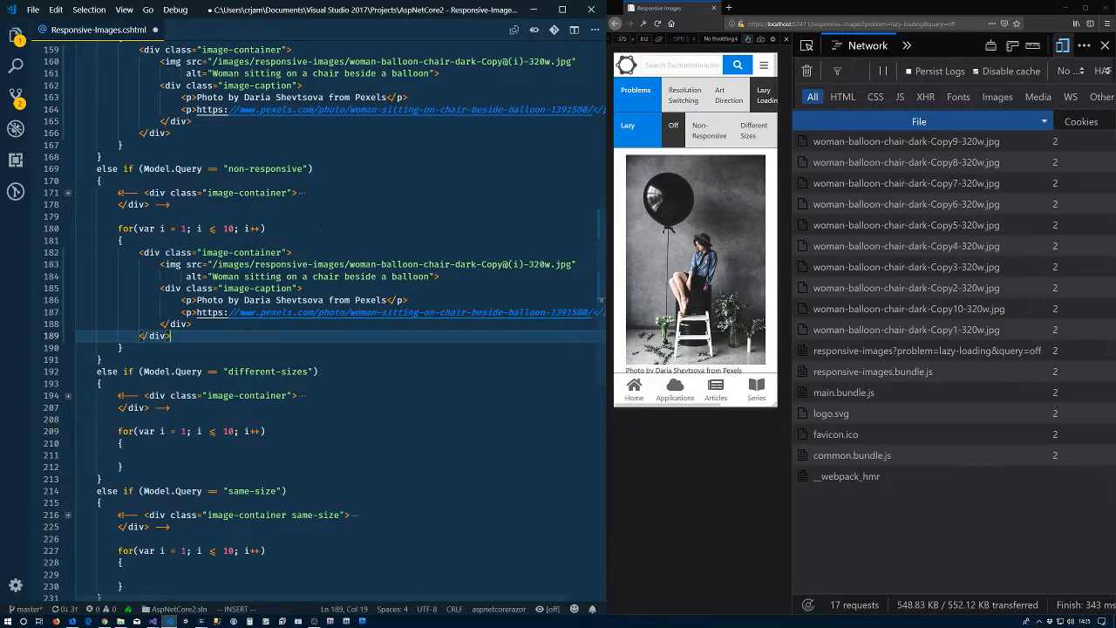
pyautogui.click(196, 265)
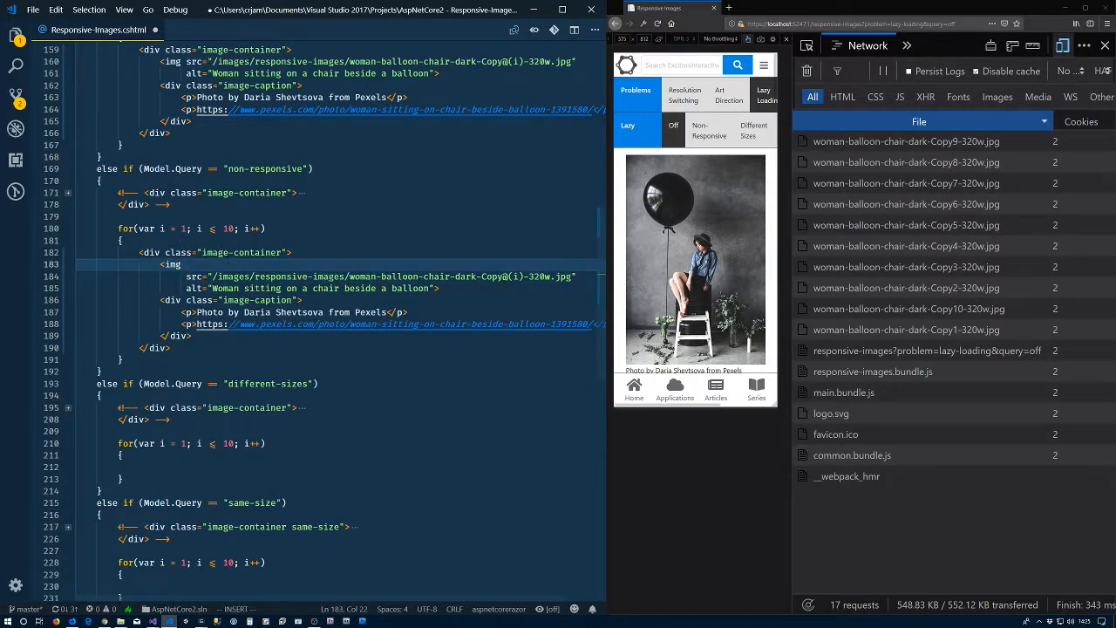
pyautogui.write('class="laz')
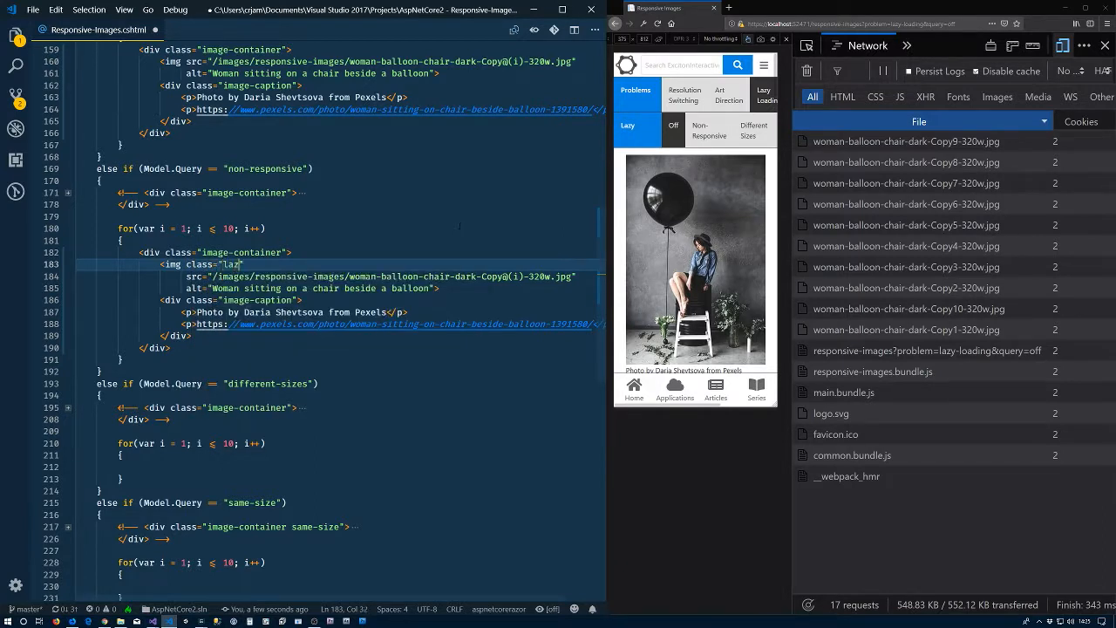
pyautogui.write('load')
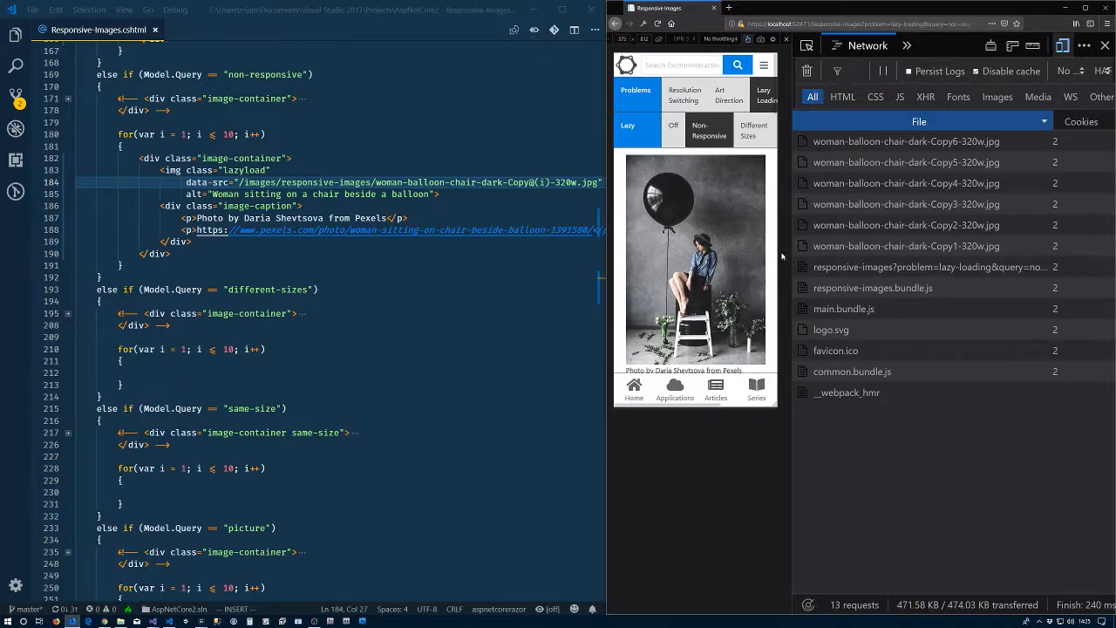
pyautogui.moveTo(788, 157)
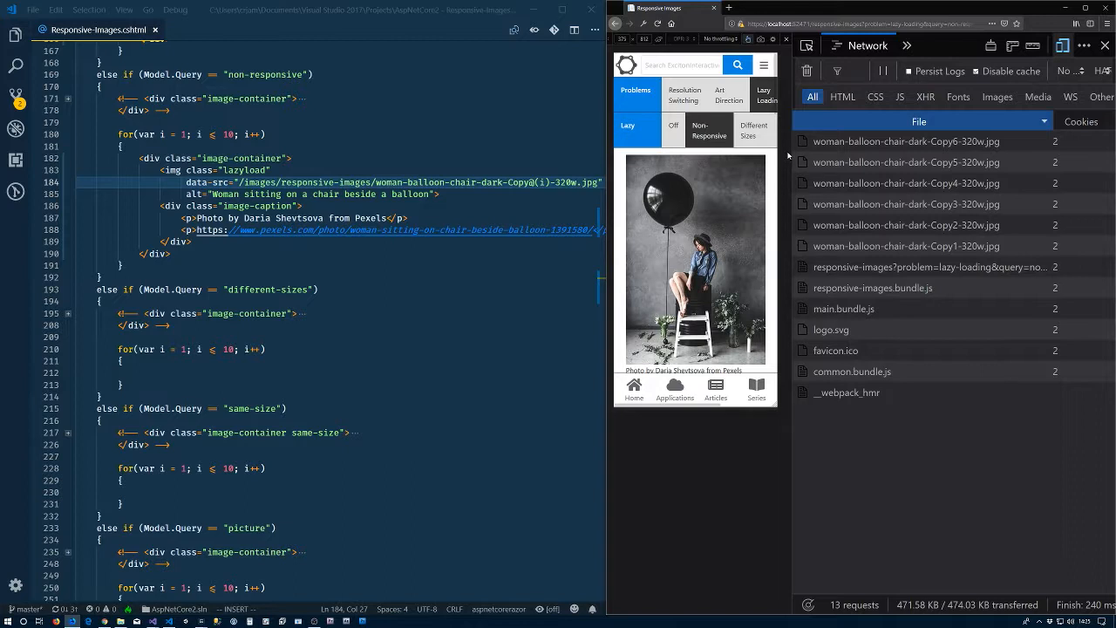
pyautogui.moveTo(755, 209)
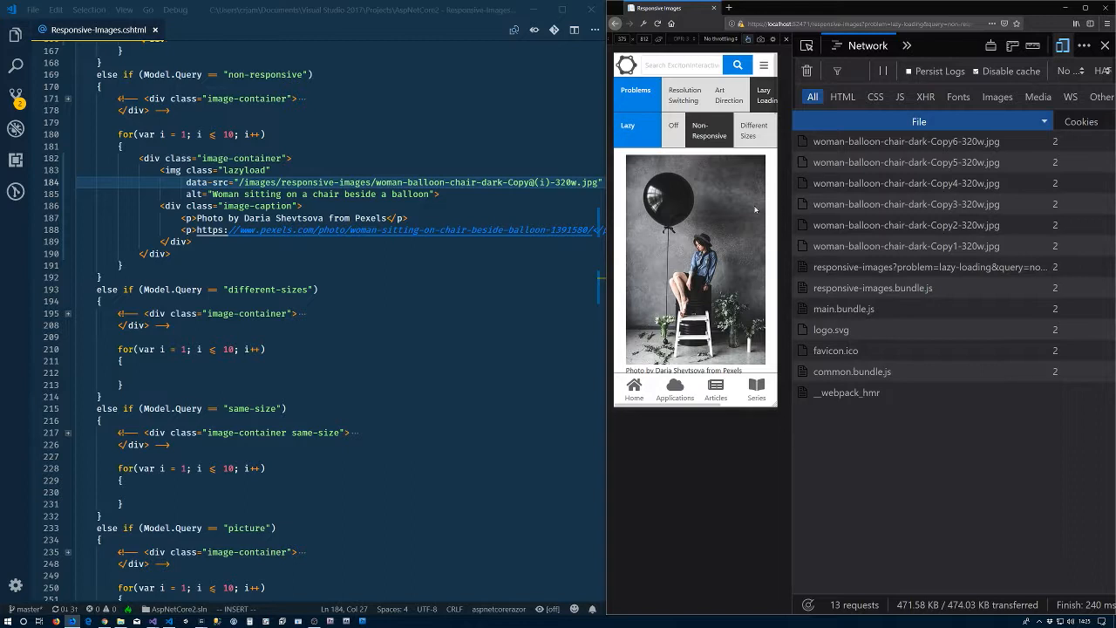
# - With data-src on the lazyload img, scroll the Non Responsive demo to load up to ten 320w copies
pyautogui.scroll(-3)
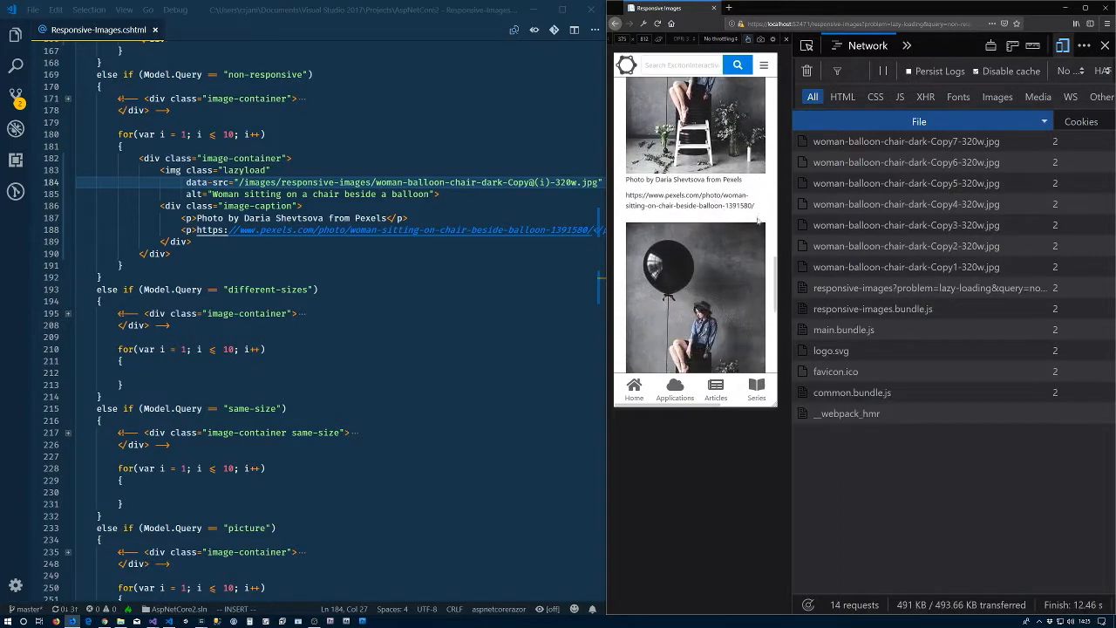
pyautogui.scroll(-3)
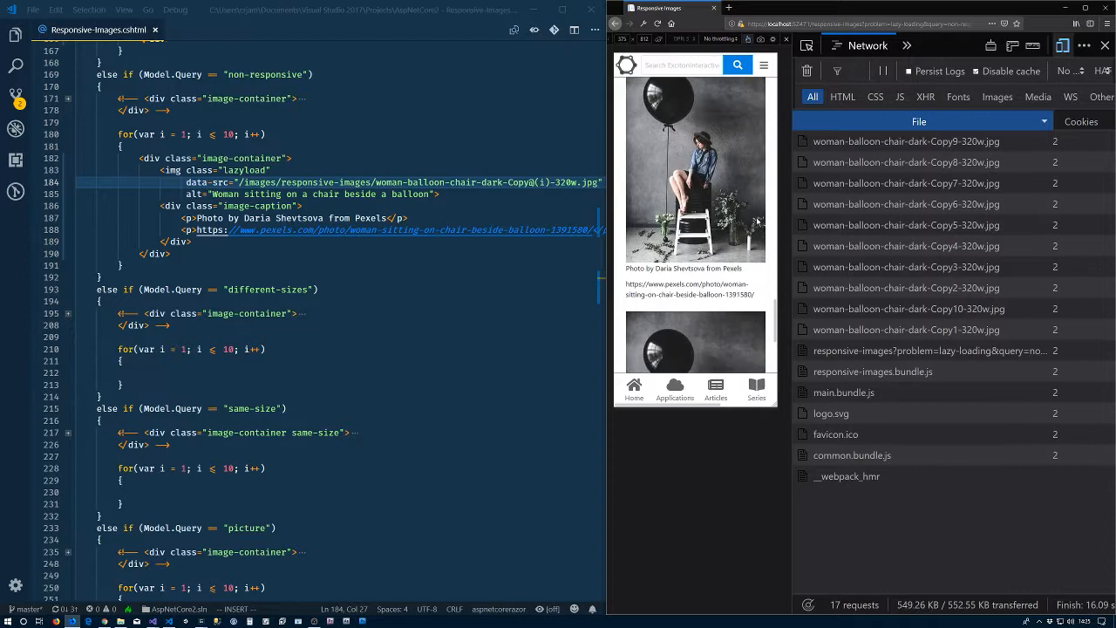
pyautogui.scroll(-3)
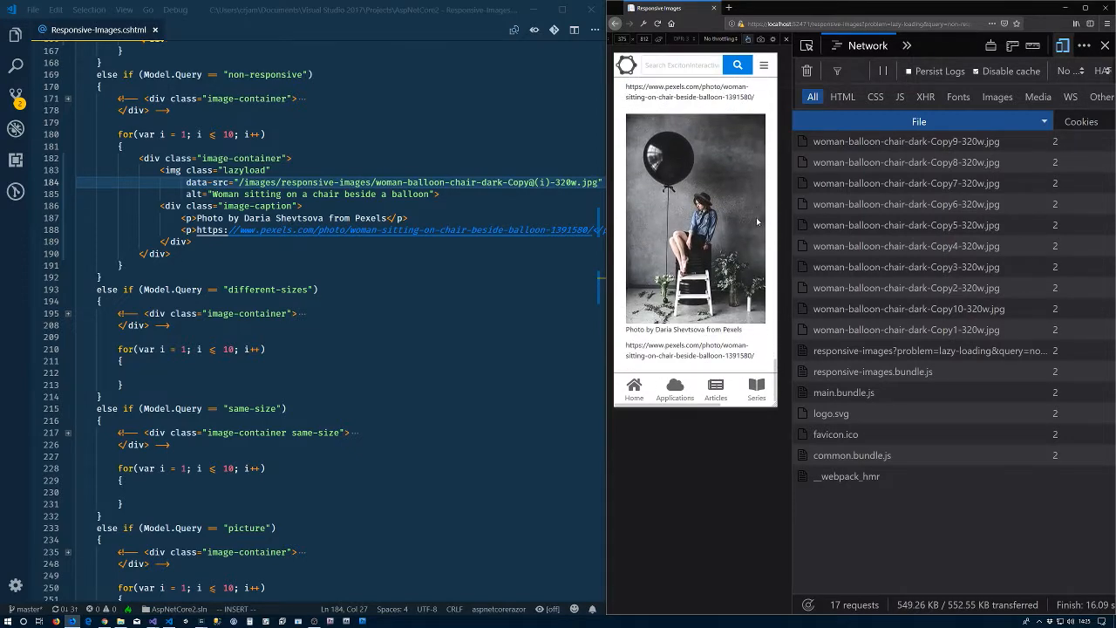
pyautogui.moveTo(774, 381)
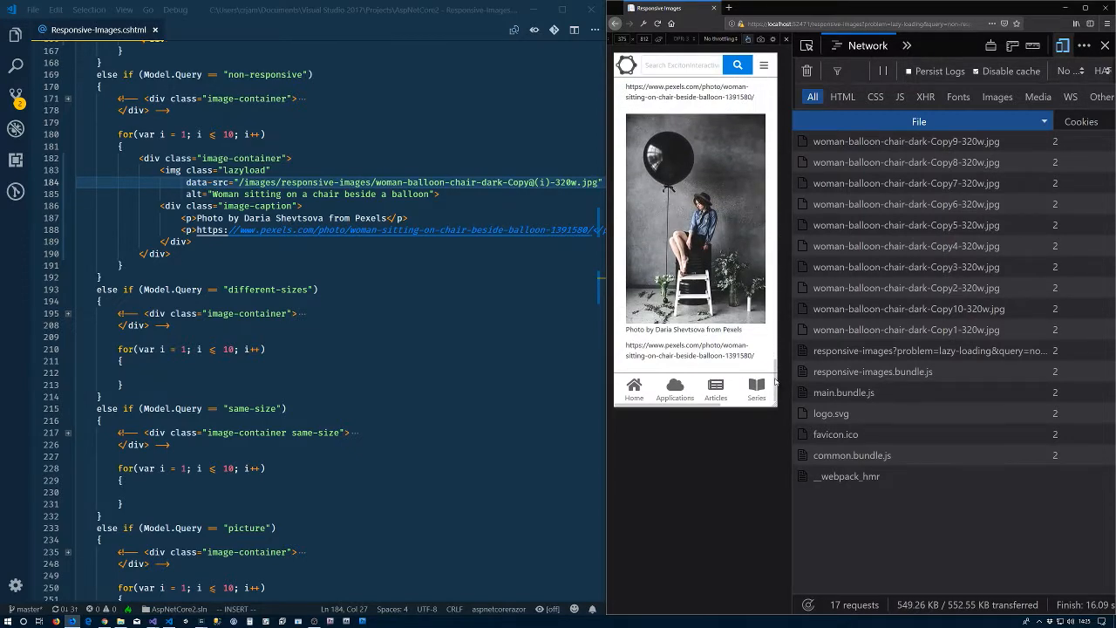
pyautogui.rightClick(695, 426)
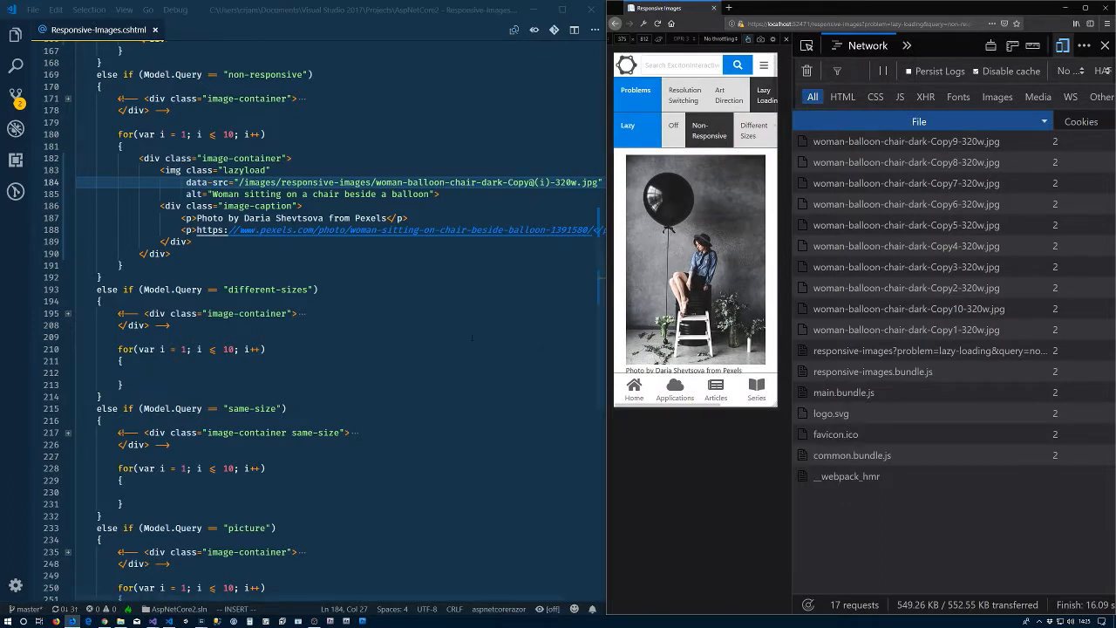
pyautogui.moveTo(671, 376)
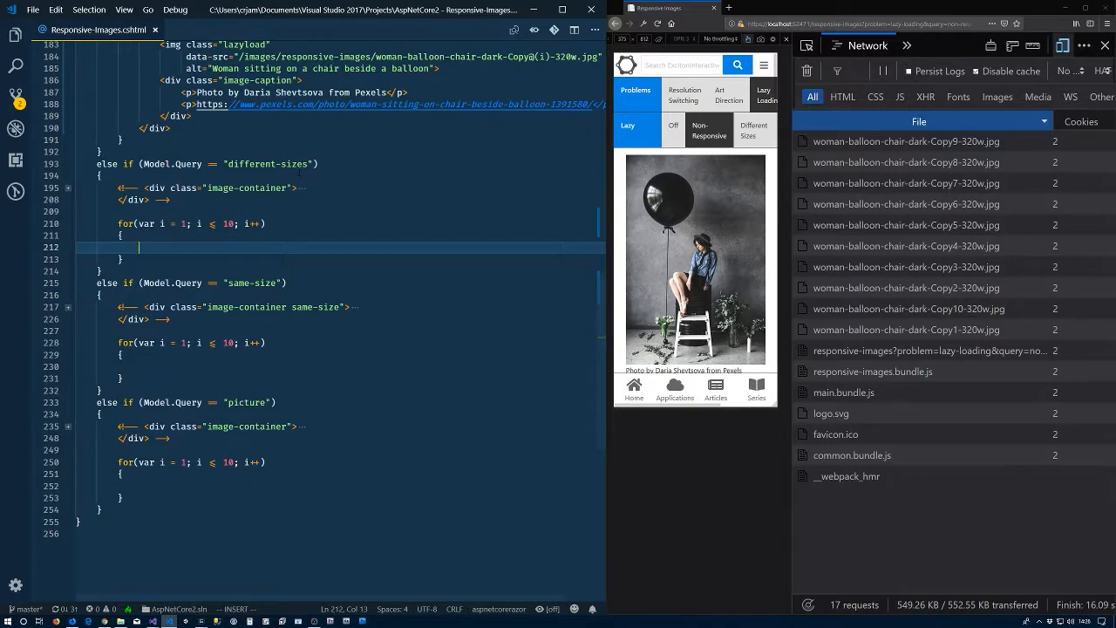
# - Write an image-container with img srcset 320w/480w/800w, sizes, fallback src, alt and caption above the different-sizes loop
pyautogui.click(68, 188)
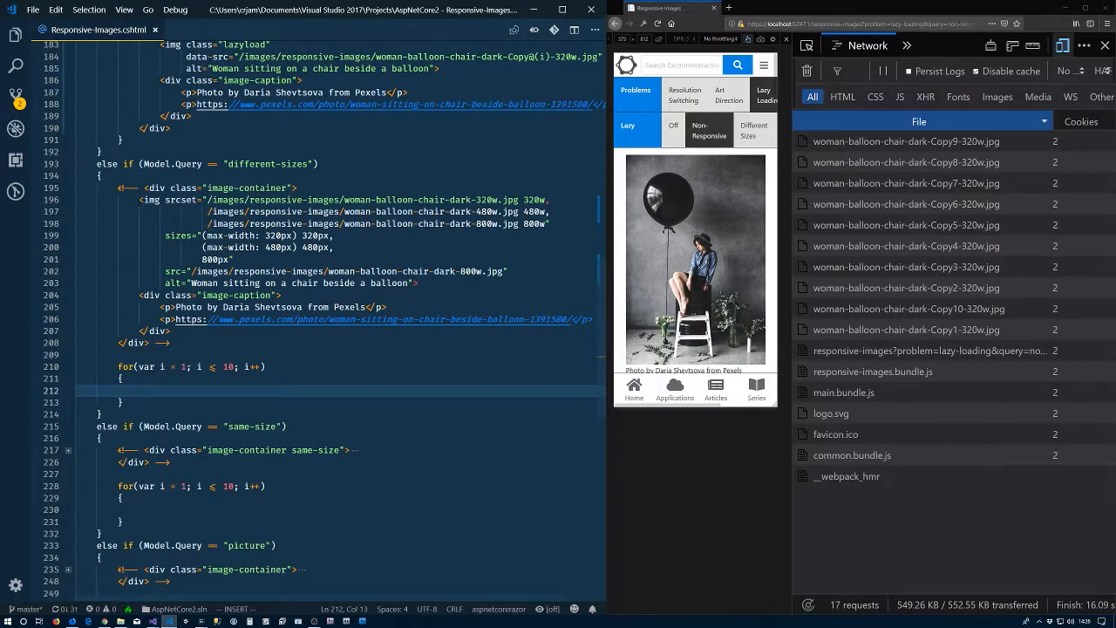
# - Copy the srcset block into the loop as lazyload with data-srcset/data-src, then view the Different Sizes demo
pyautogui.moveTo(132, 199); pyautogui.dragTo(150, 342)
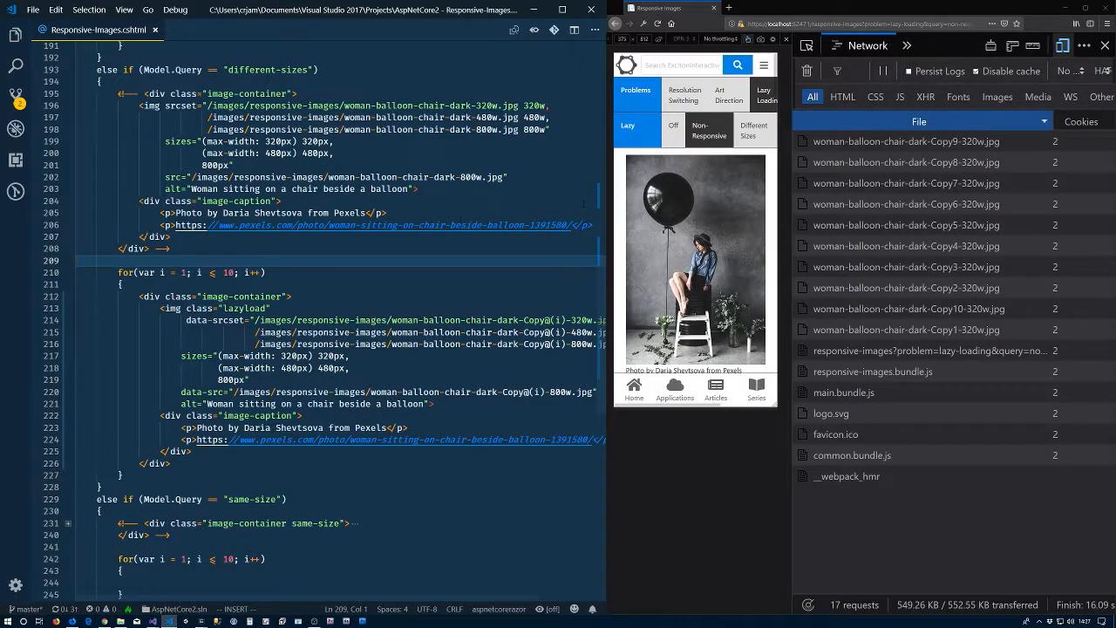
pyautogui.click(753, 130)
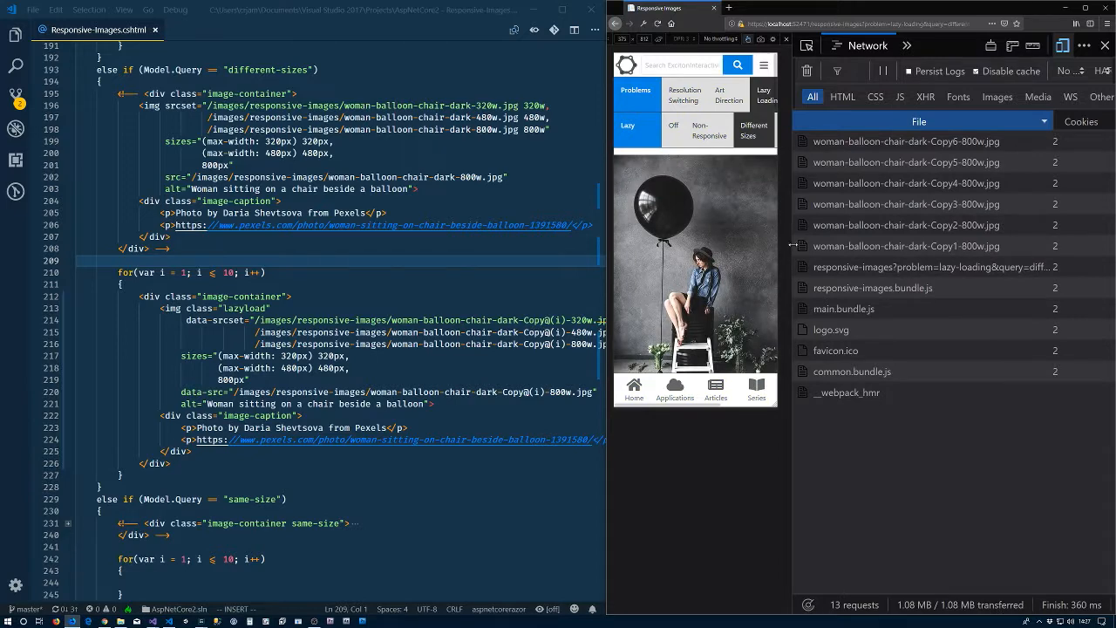
pyautogui.moveTo(906, 141)
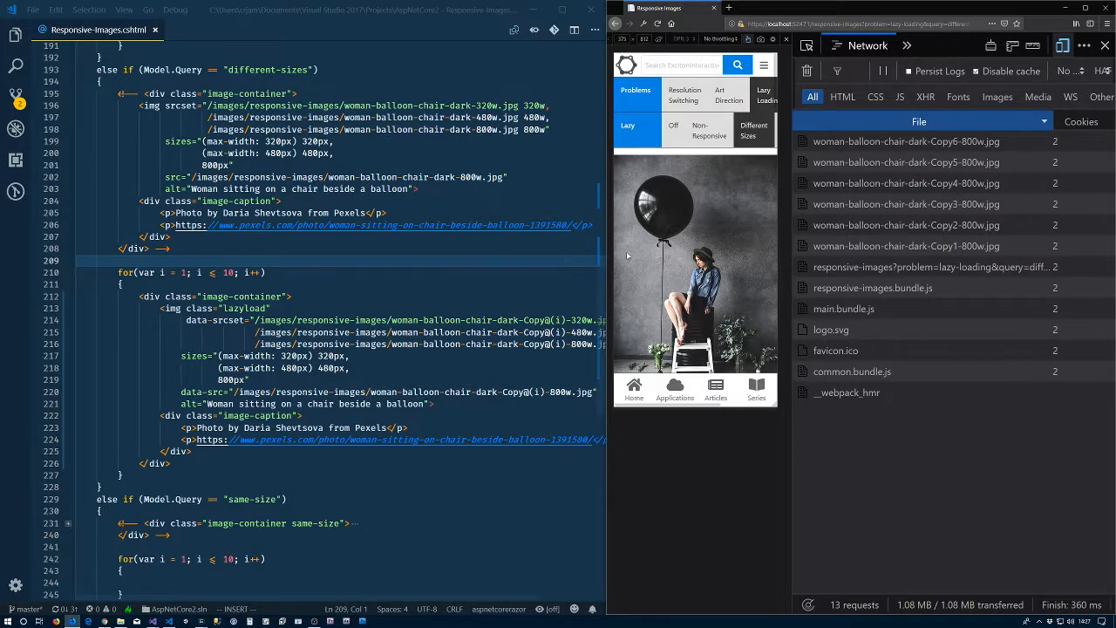
pyautogui.moveTo(647, 290)
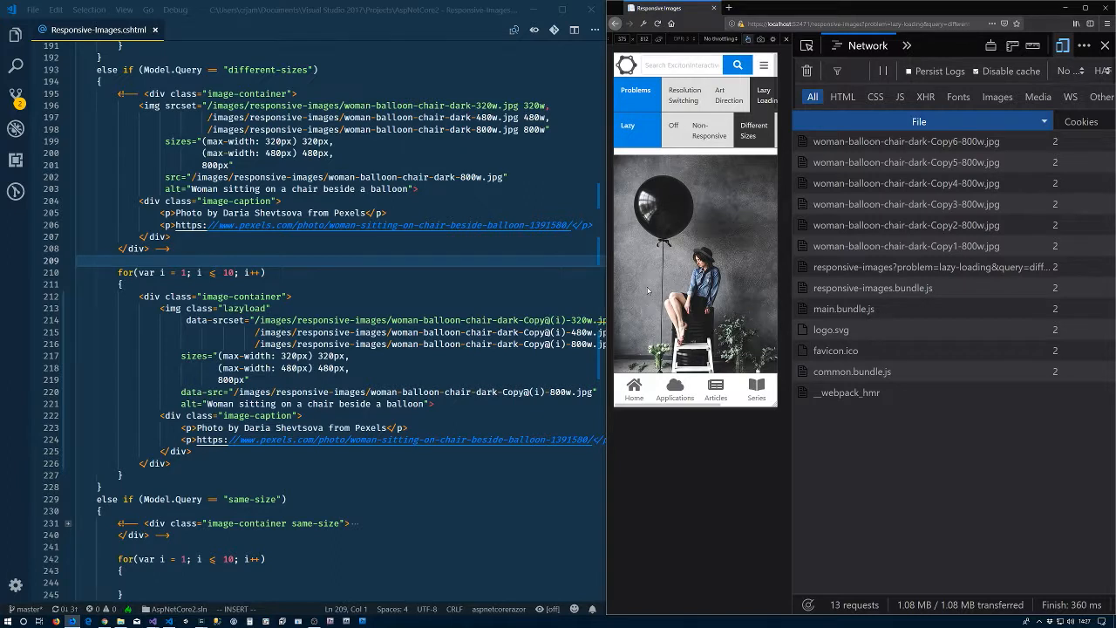
pyautogui.moveTo(667, 199)
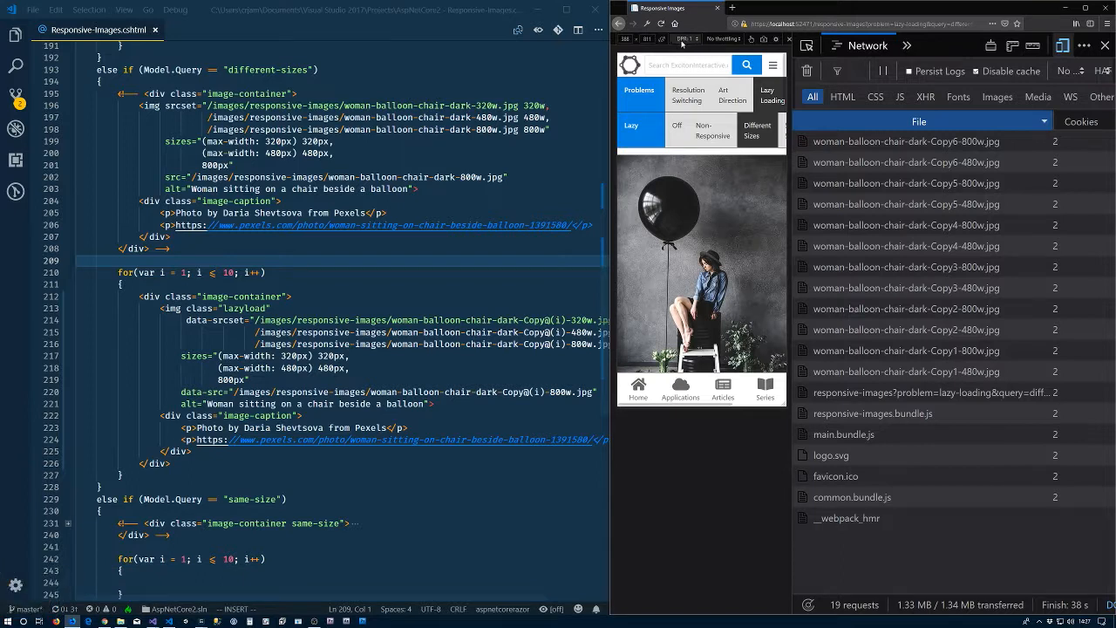
pyautogui.moveTo(685, 39)
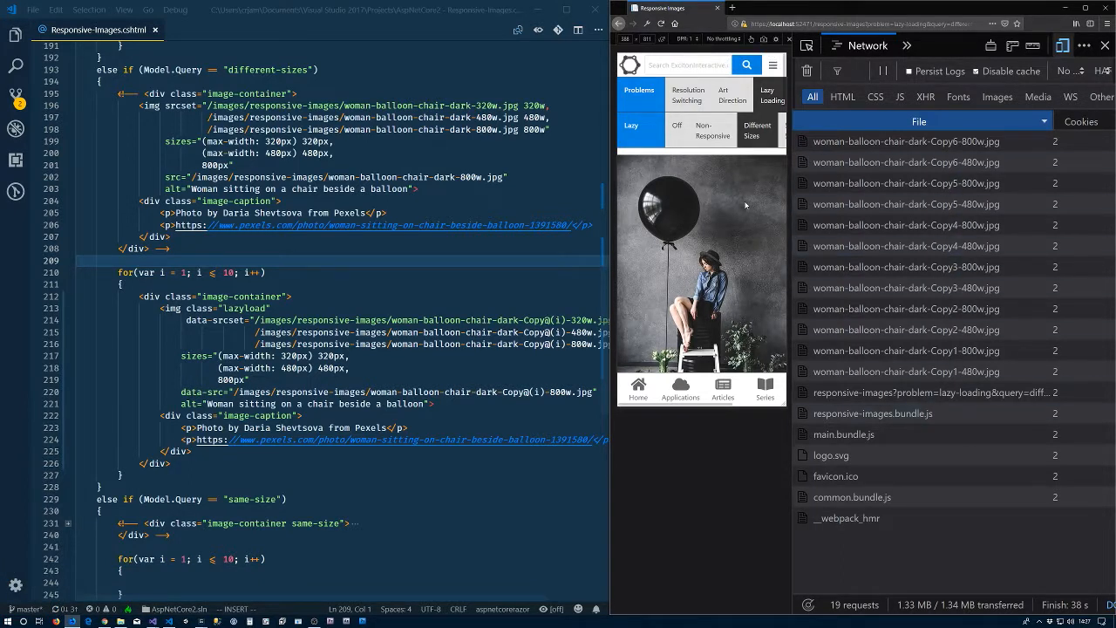
# - Reload the Different Sizes page and scroll so the Network panel requests more Copy images
pyautogui.click(663, 25)
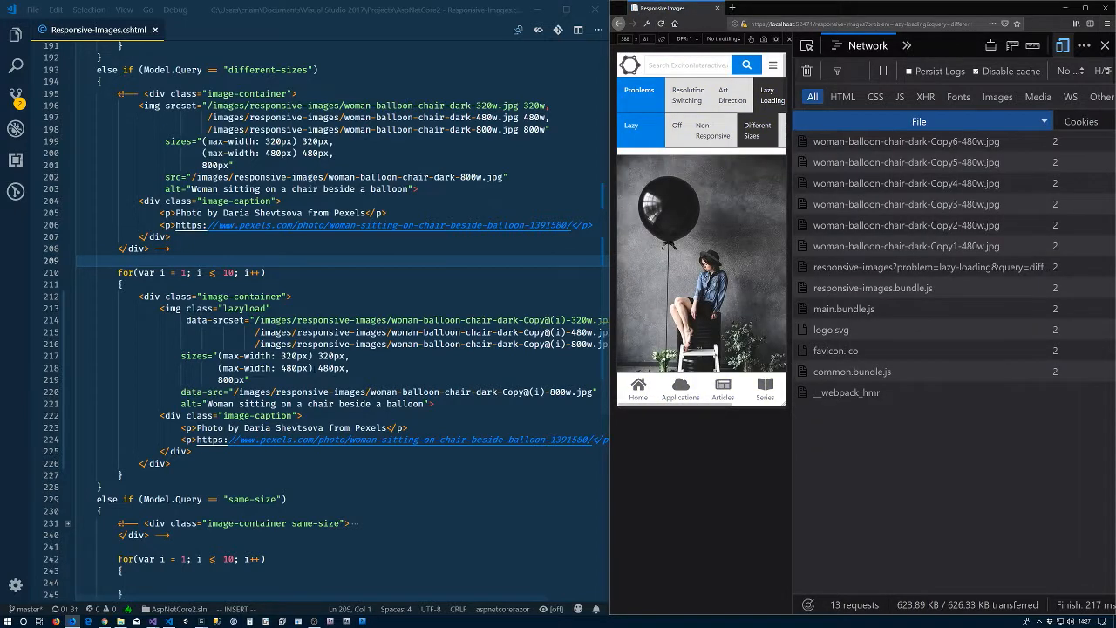
pyautogui.scroll(-3)
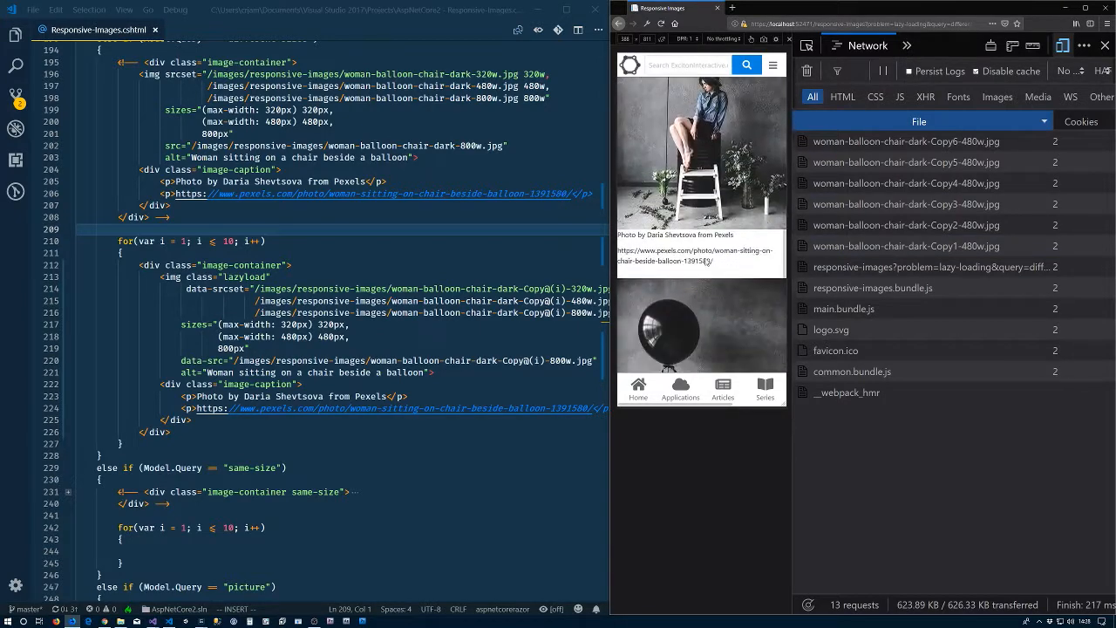
pyautogui.scroll(-3)
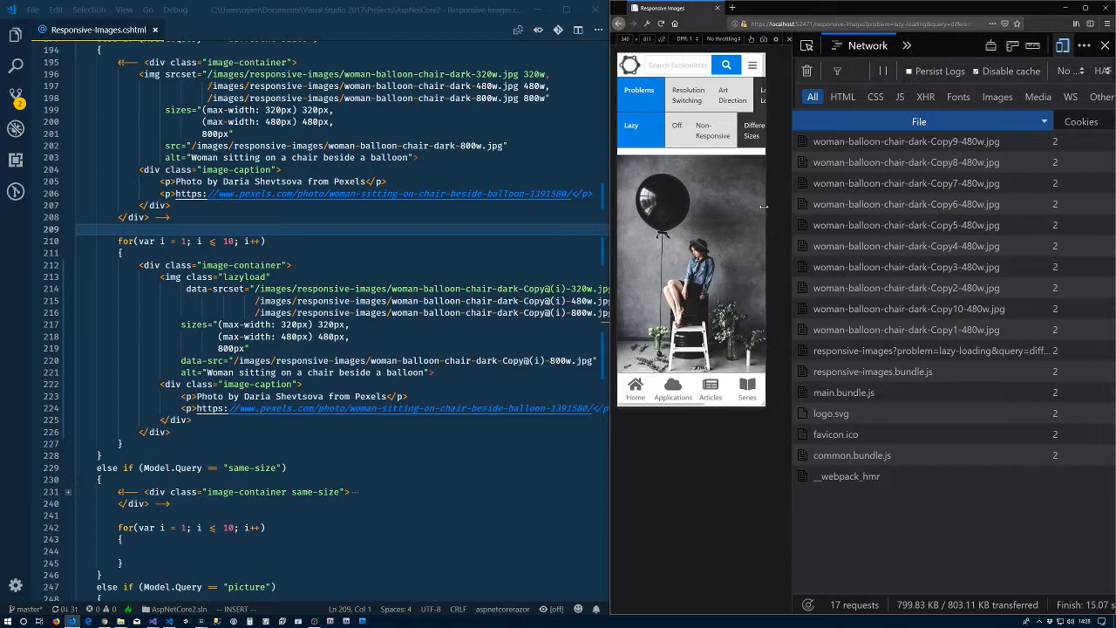
# - Reload again and scroll to retest which 320w/480w/800w copies are fetched
pyautogui.click(660, 24)
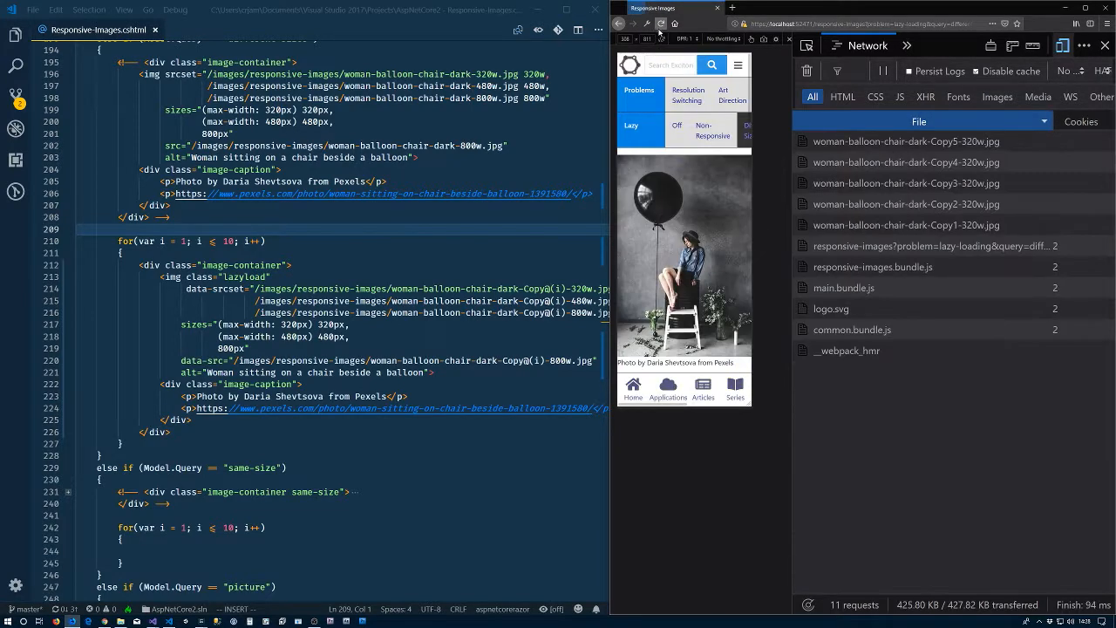
pyautogui.click(660, 24)
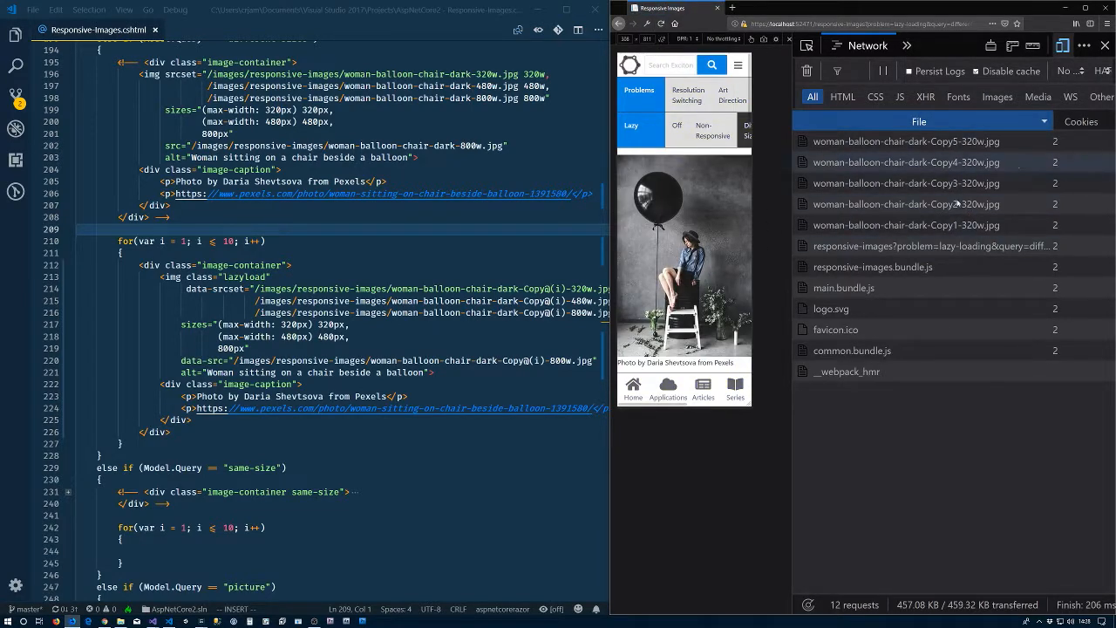
pyautogui.scroll(-3)
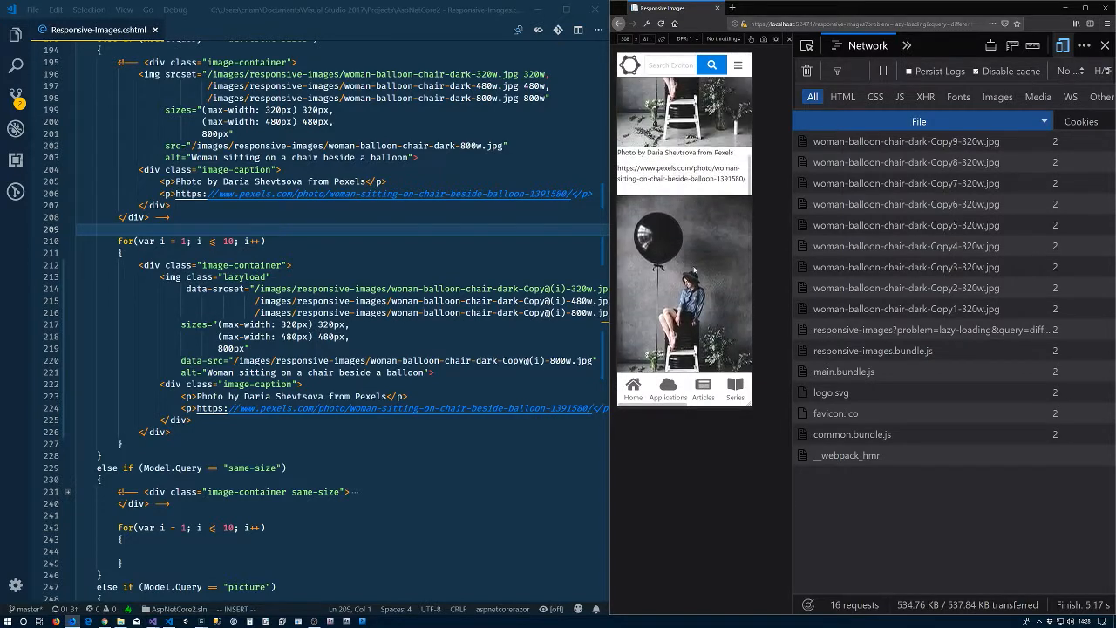
pyautogui.click(738, 64)
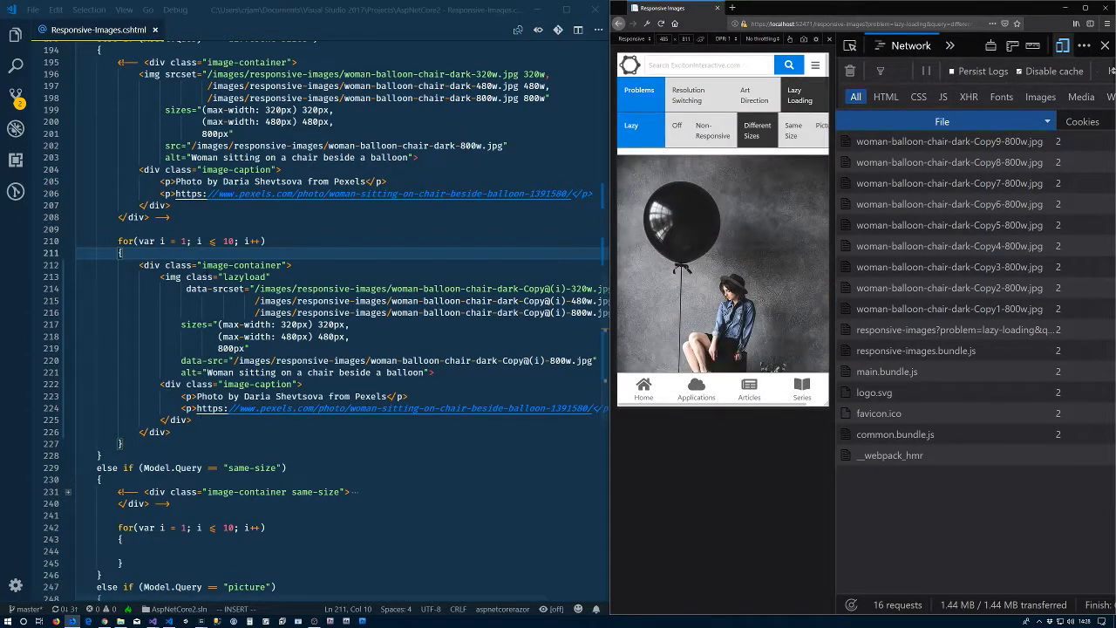
# - Copy the same-size img block with 1x/2x srcset into the for loop
pyautogui.scroll(-3)
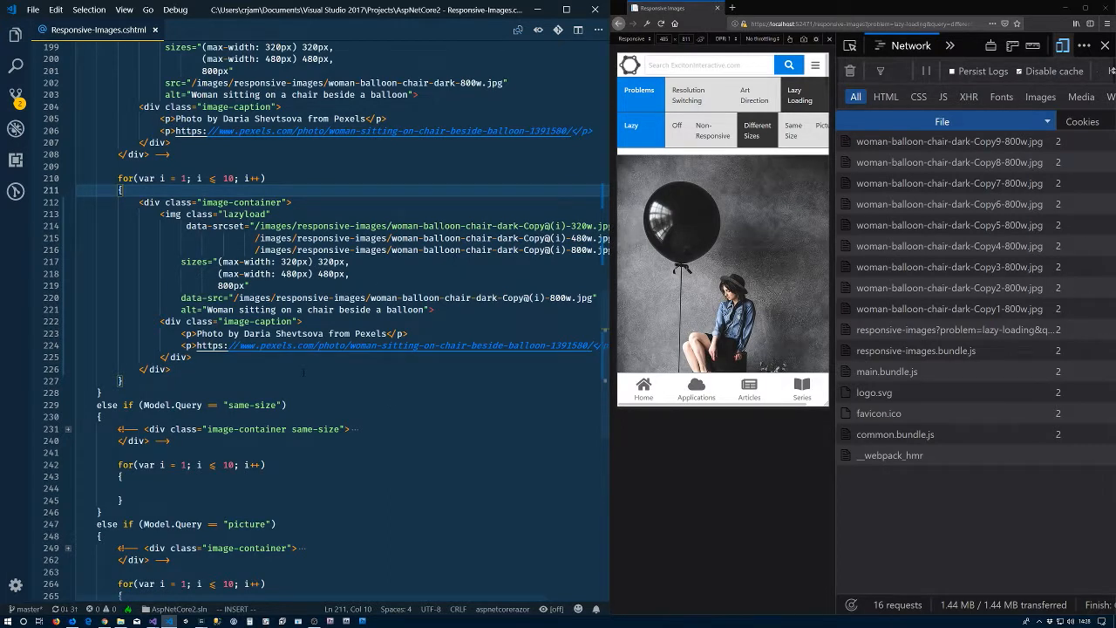
pyautogui.scroll(3)
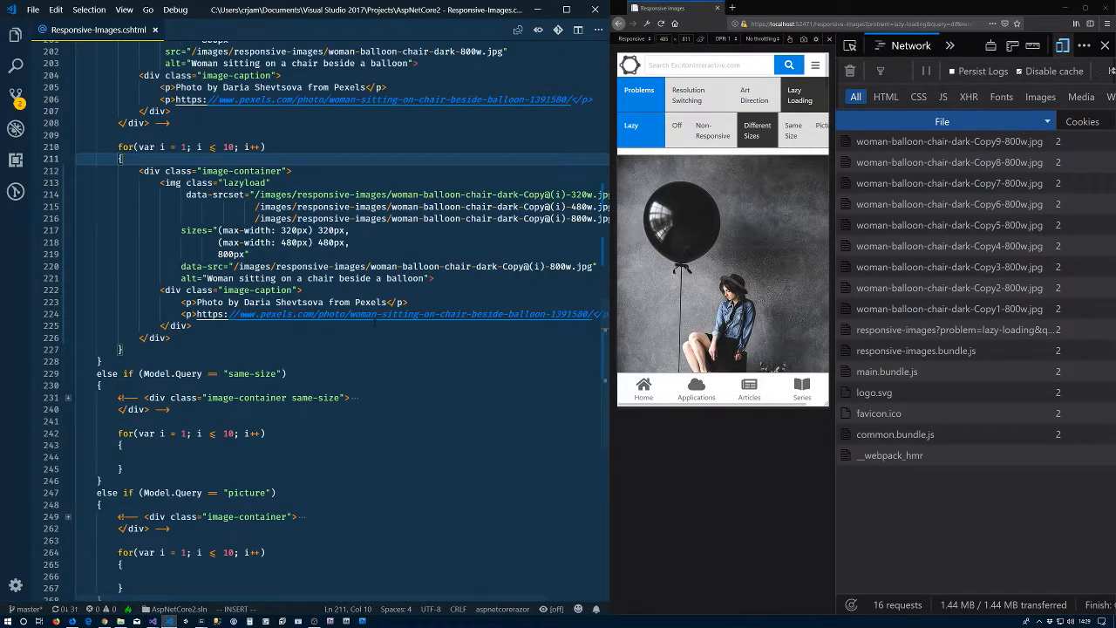
pyautogui.scroll(-3)
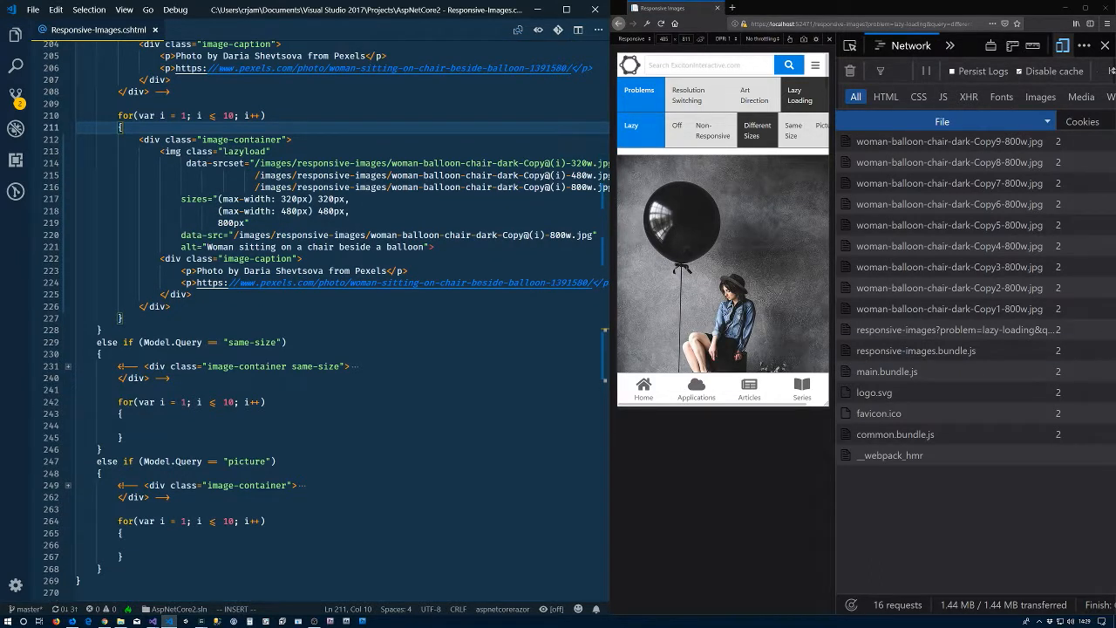
pyautogui.scroll(-3)
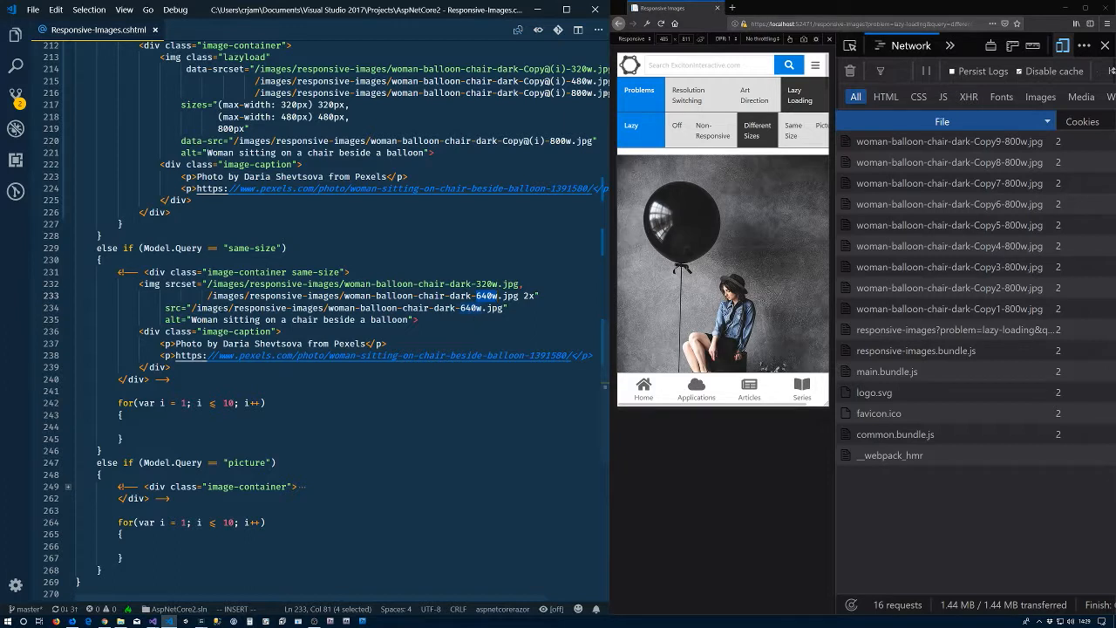
pyautogui.click(471, 306)
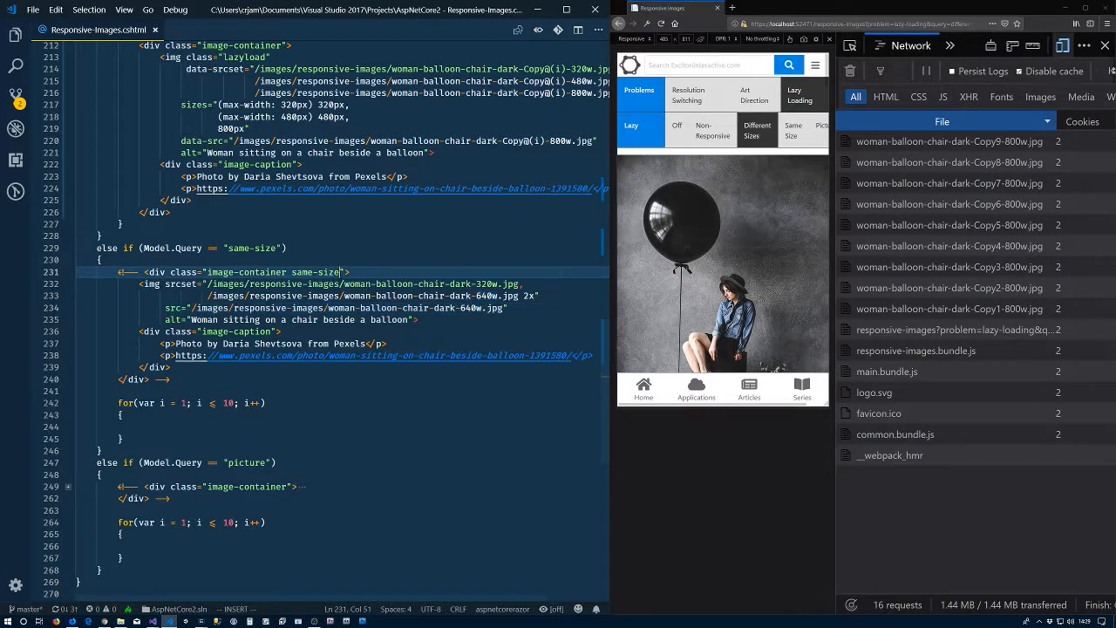
# - Add class lazyload and rename srcset/src to data-srcset/data-src with Copy@(i) names
pyautogui.click(101, 260)
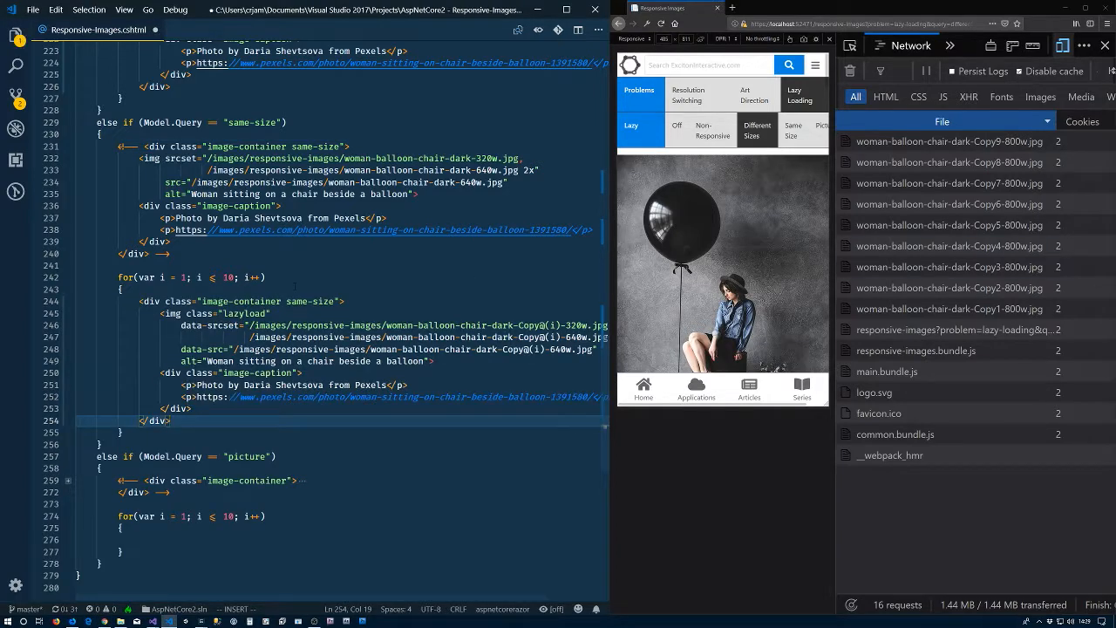
pyautogui.scroll(3)
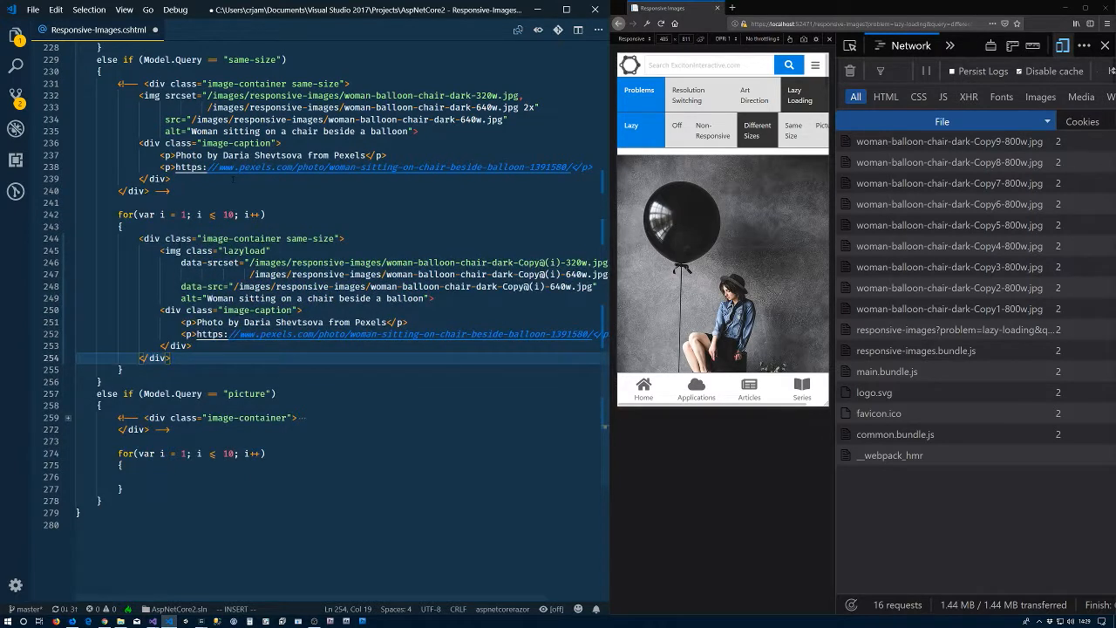
pyautogui.doubleClick(244, 251)
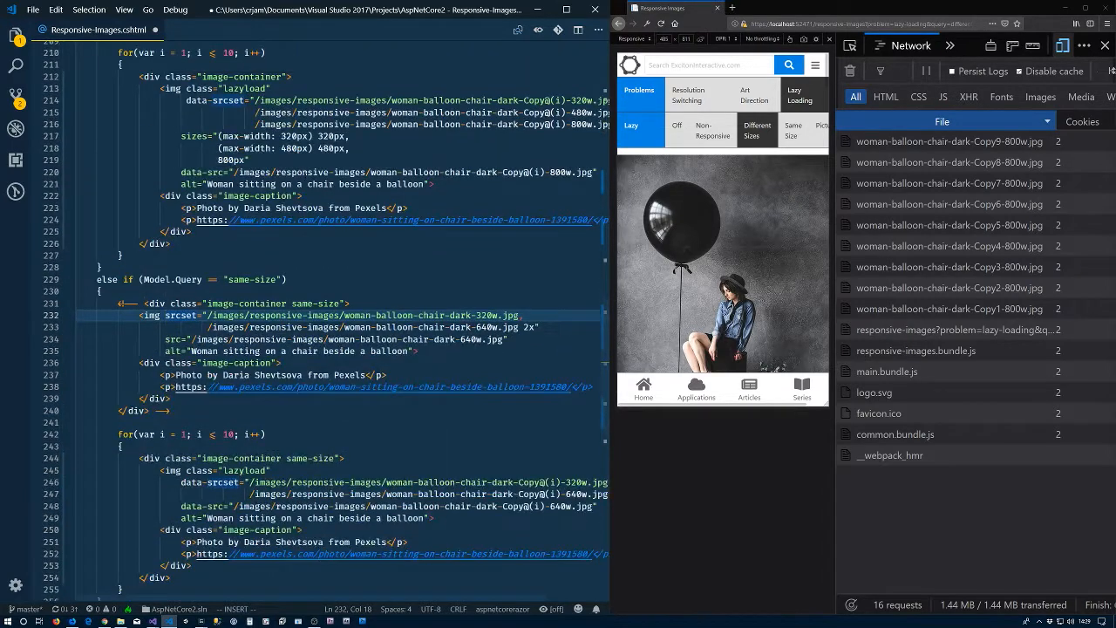
pyautogui.scroll(3)
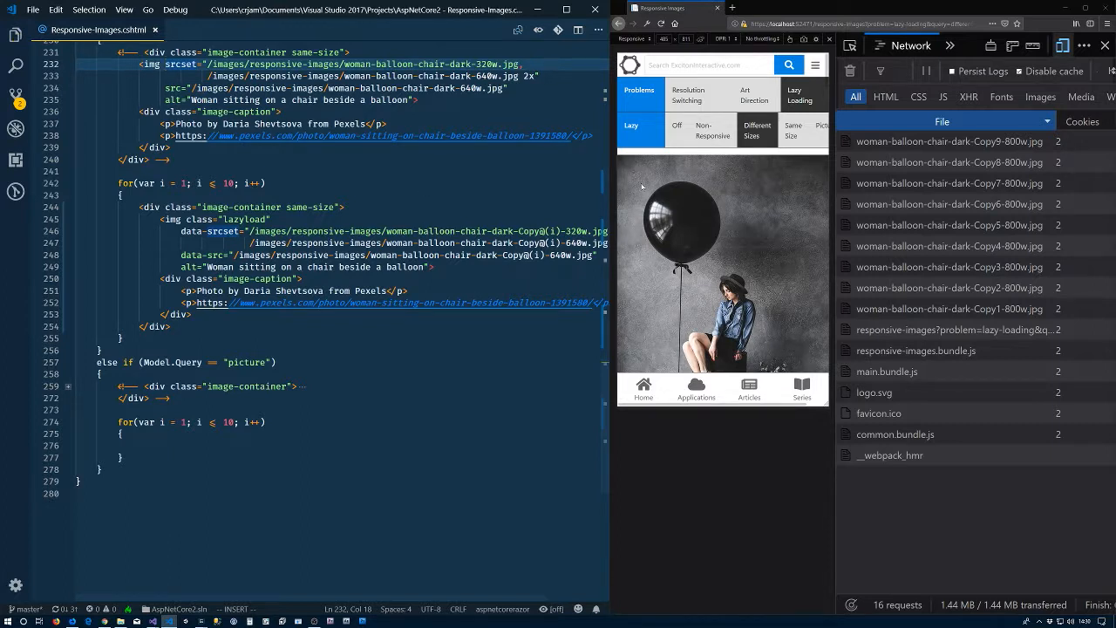
# - View the Same Size lazy page, scroll to load more 320w copies, and change the DPR setting
pyautogui.click(791, 129)
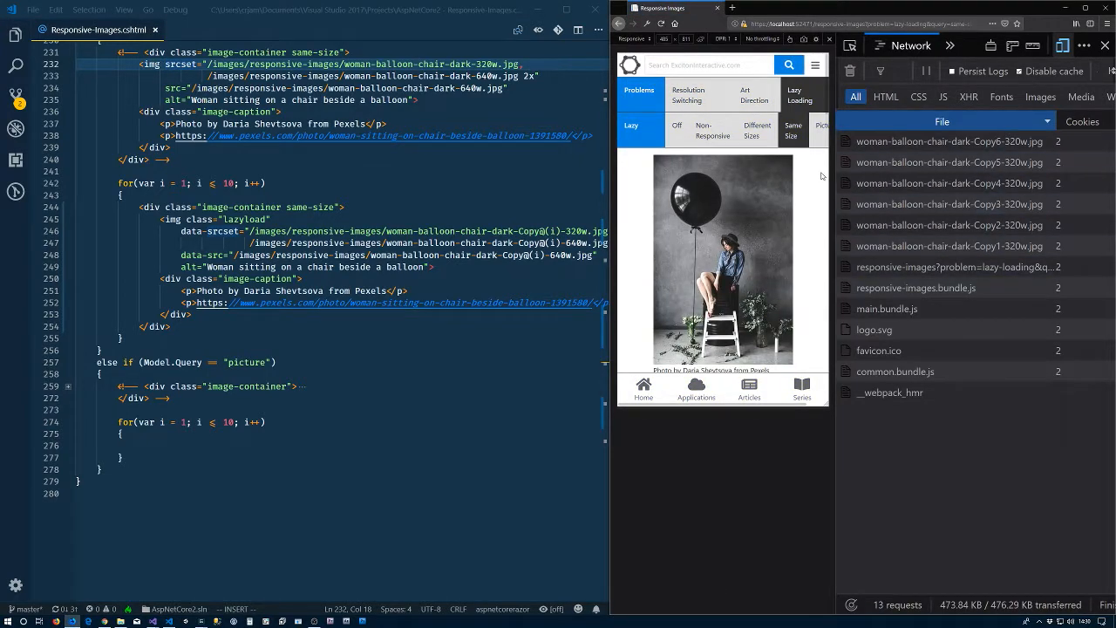
pyautogui.scroll(-3)
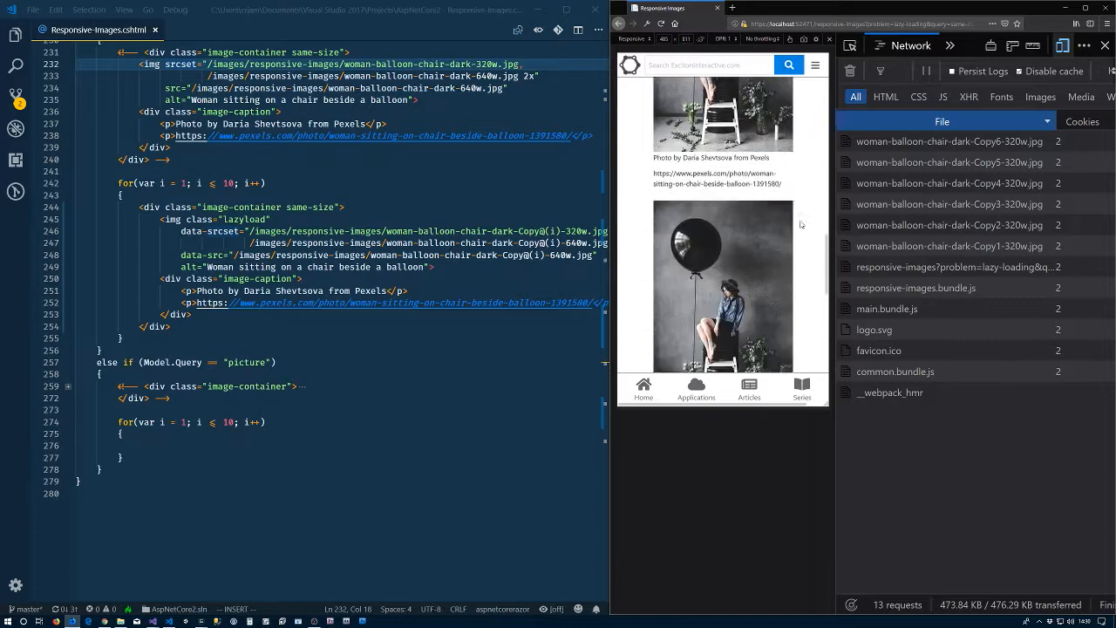
pyautogui.scroll(-3)
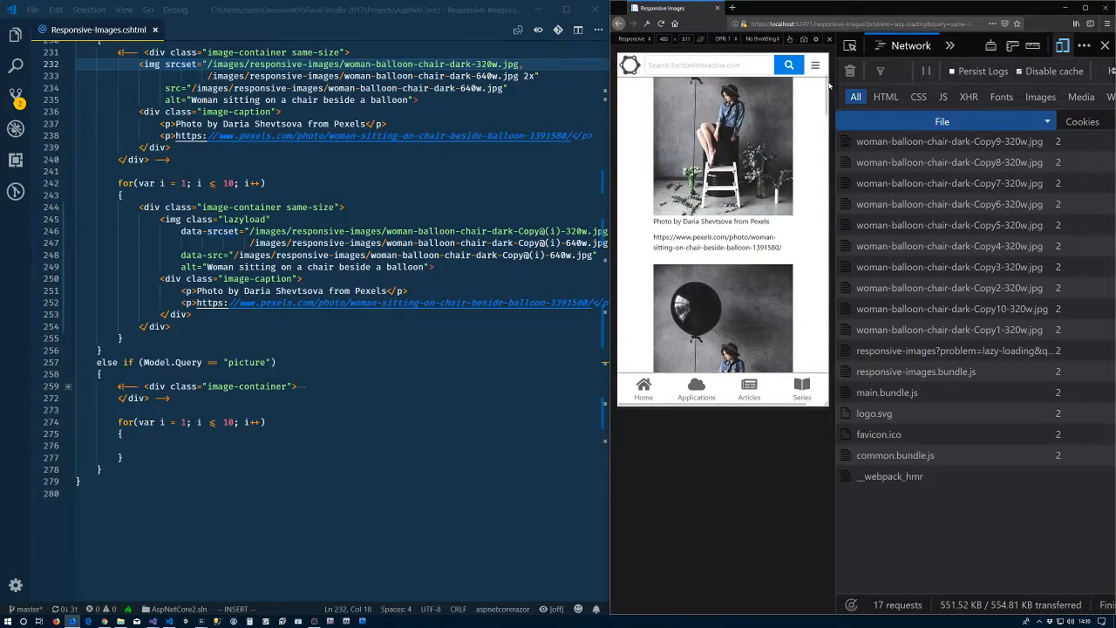
pyautogui.click(722, 38)
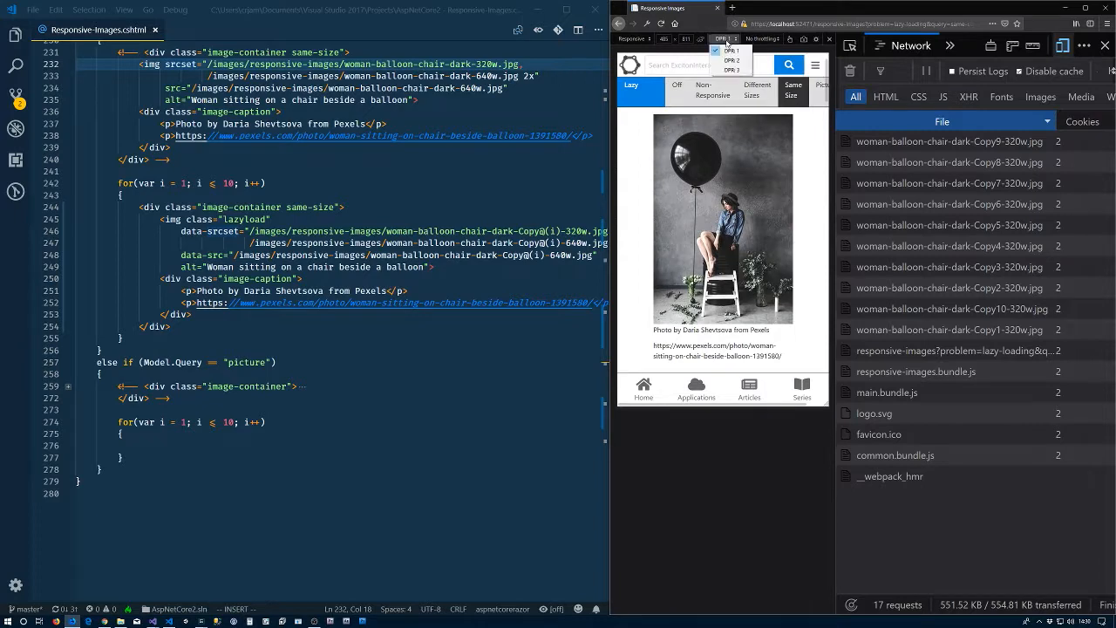
pyautogui.click(729, 61)
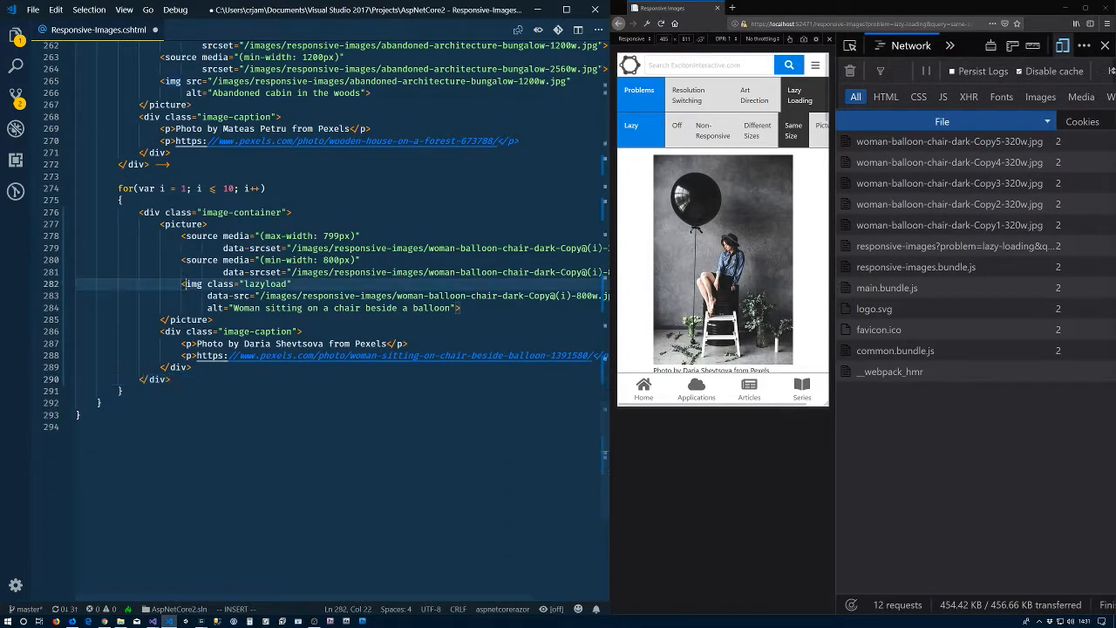
# - In the picture loop use data-srcset sources, class lazyload and data-src on the img
pyautogui.doubleClick(219, 282)
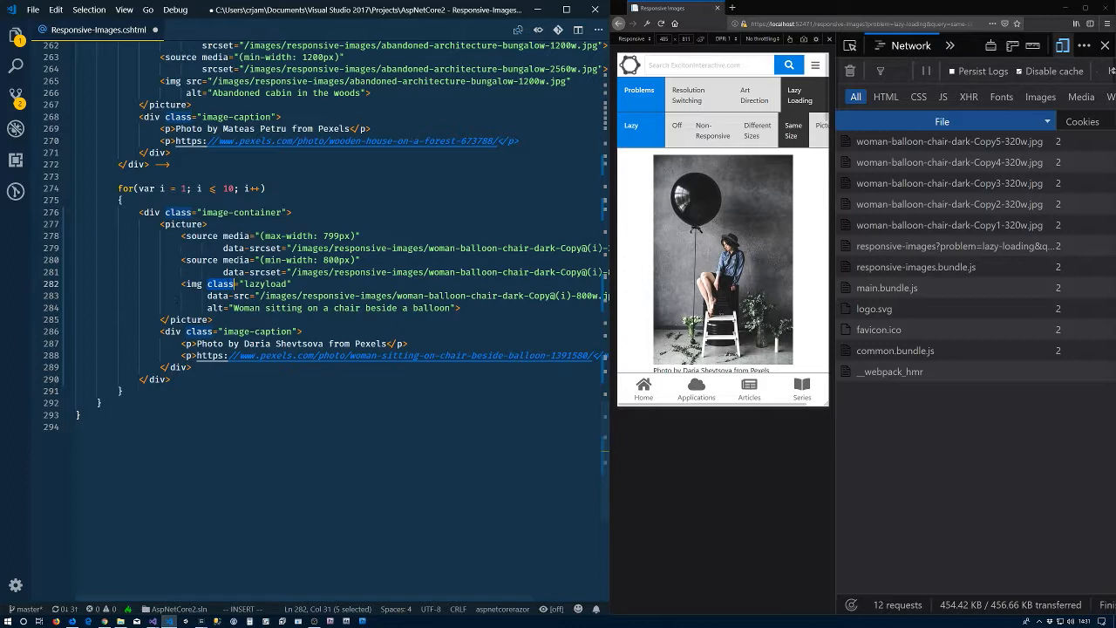
pyautogui.scroll(3)
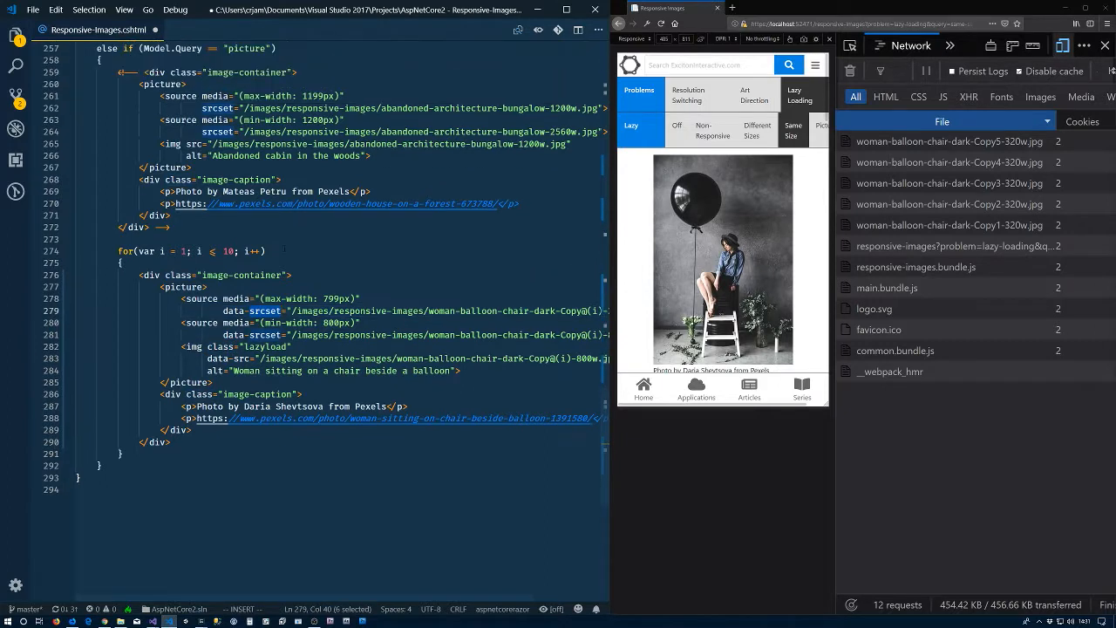
pyautogui.click(193, 143)
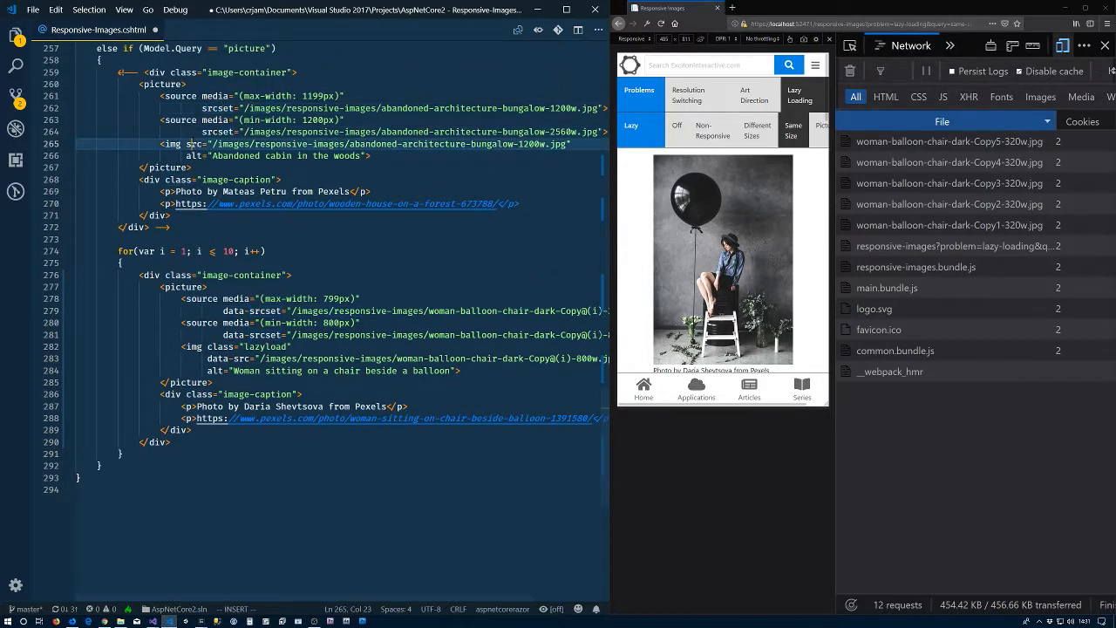
pyautogui.scroll(3)
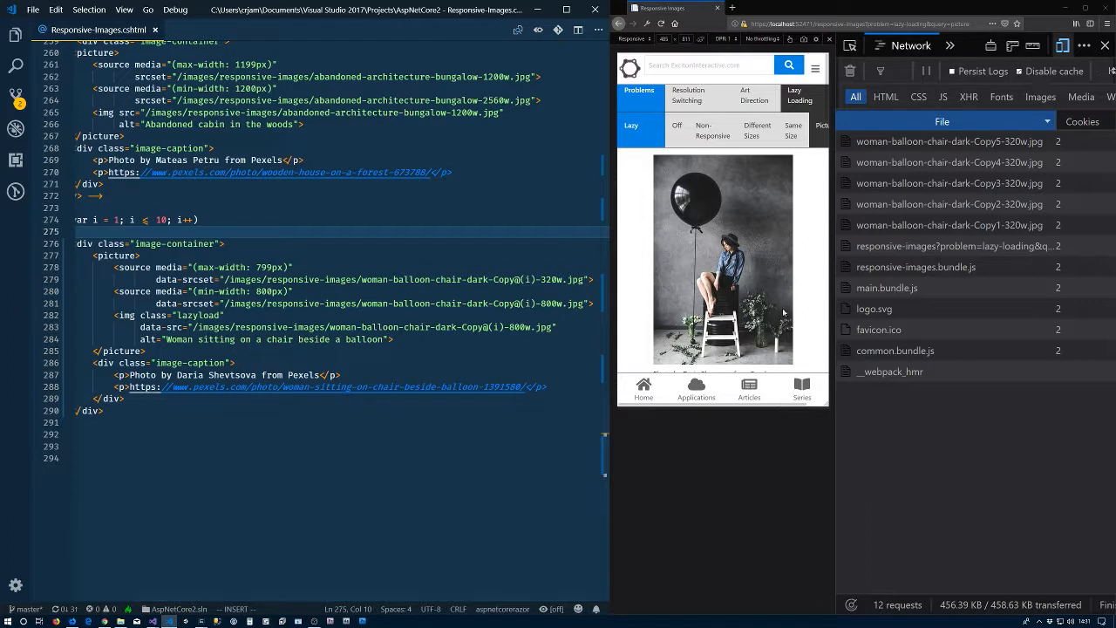
# - Scroll the Picture lazy page so further Copy requests load, reaching Copy10
pyautogui.scroll(-3)
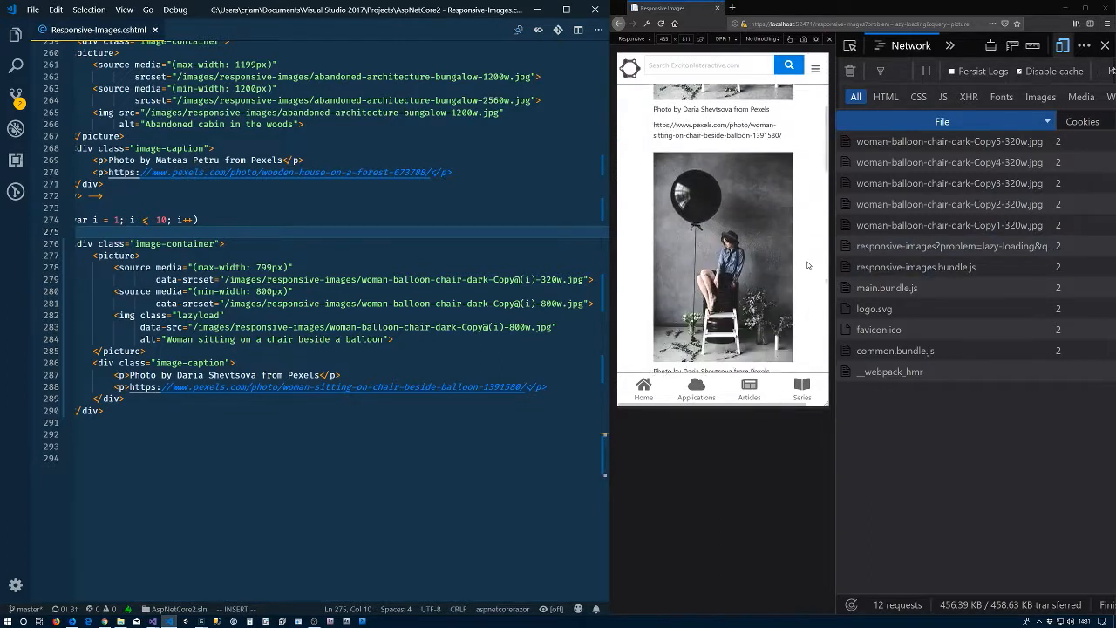
pyautogui.scroll(-3)
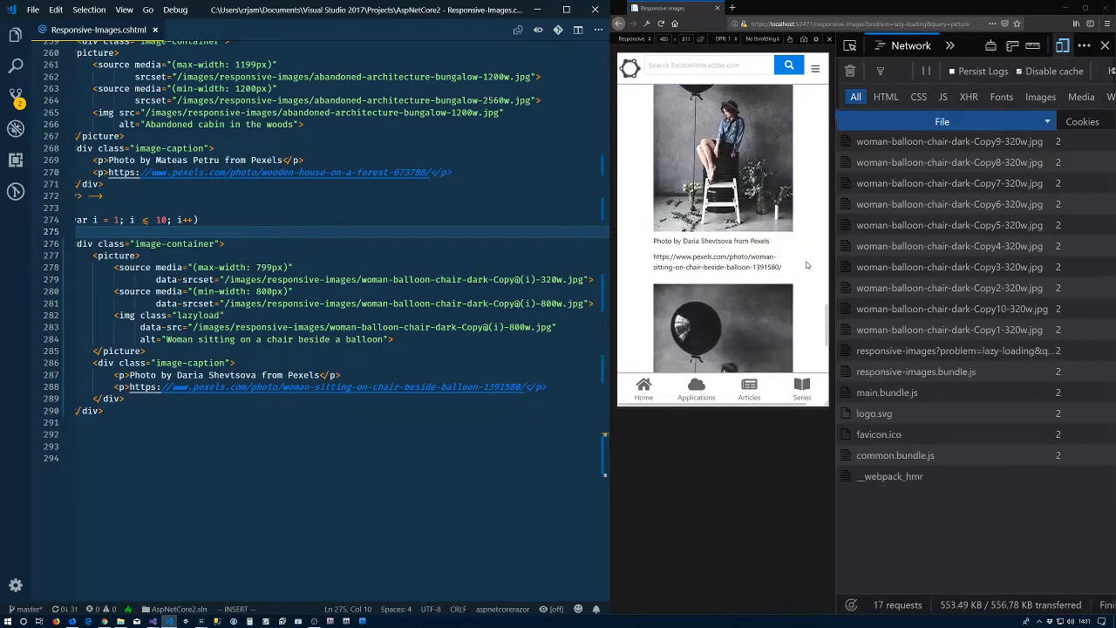
pyautogui.scroll(-3)
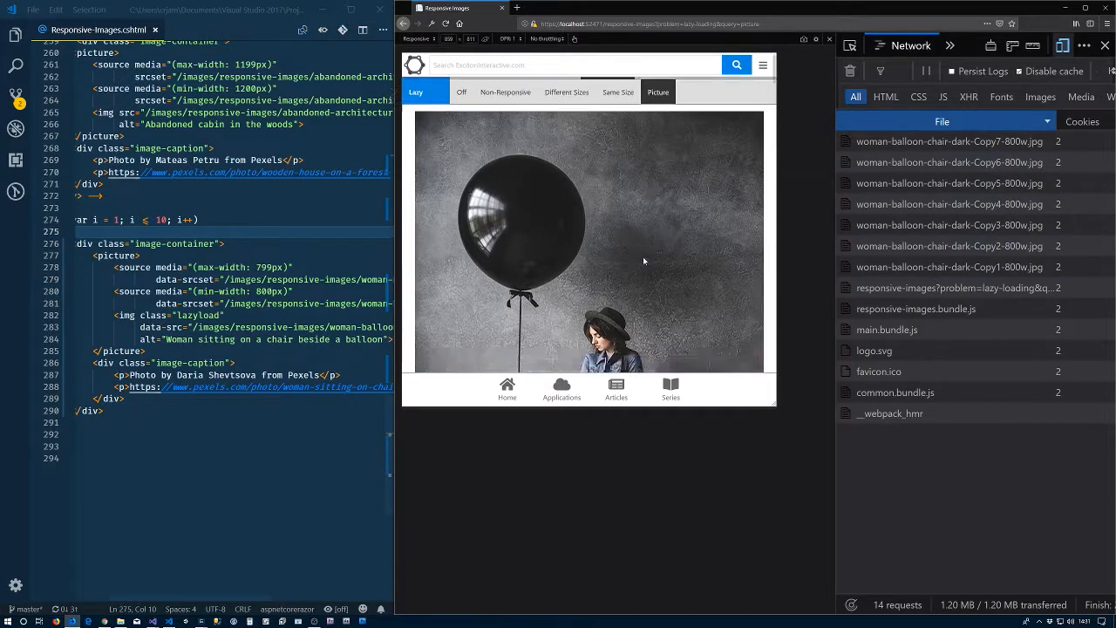
pyautogui.scroll(-3)
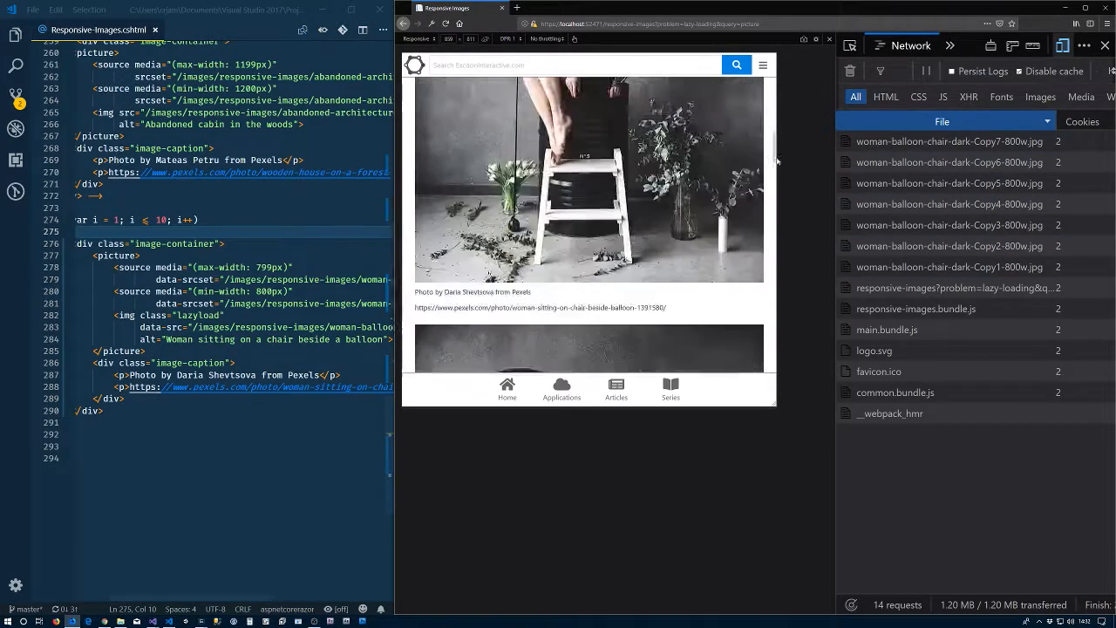
pyautogui.scroll(-3)
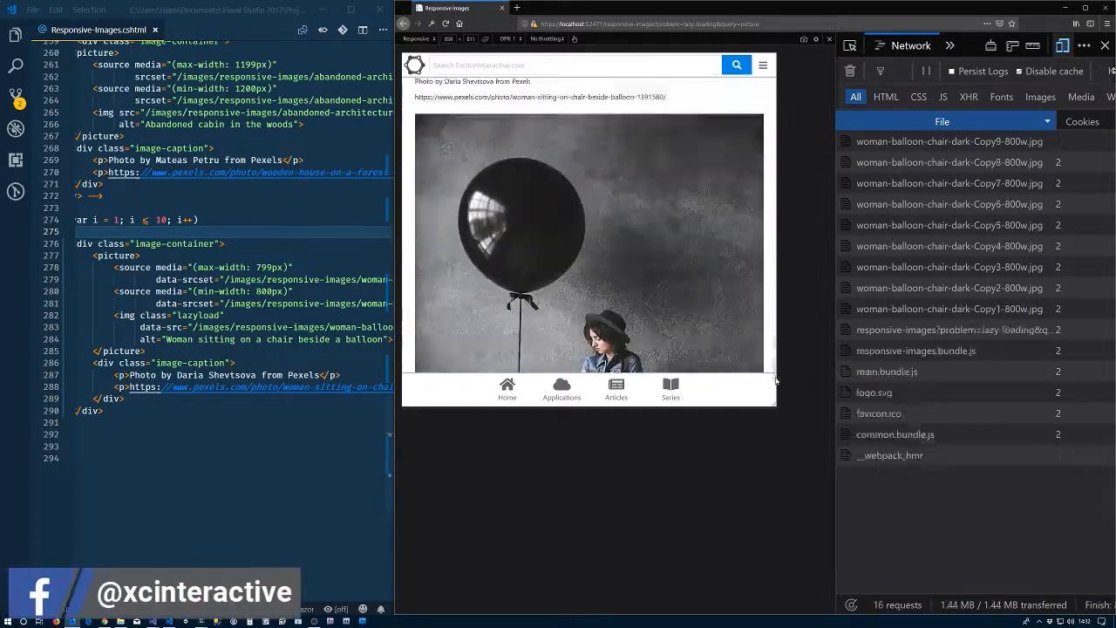
pyautogui.scroll(-3)
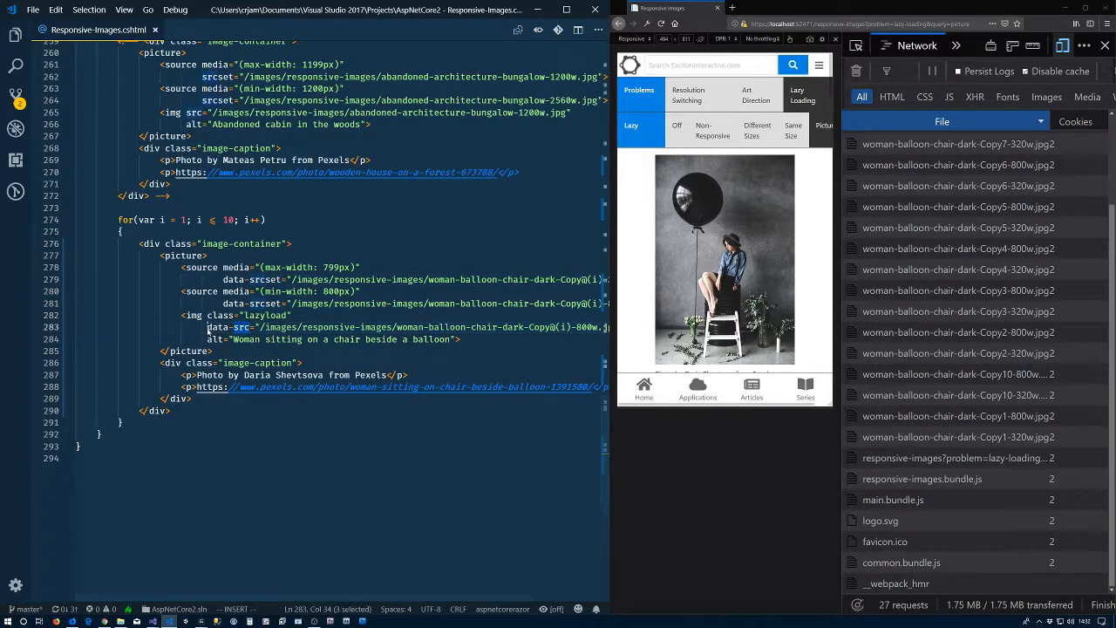
pyautogui.click(213, 348)
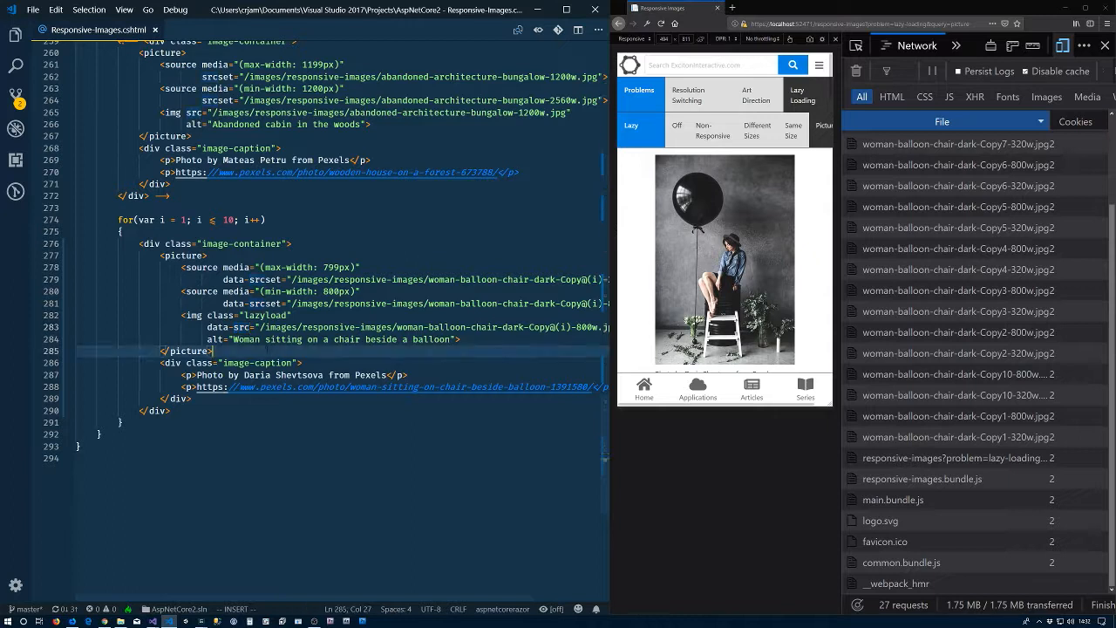